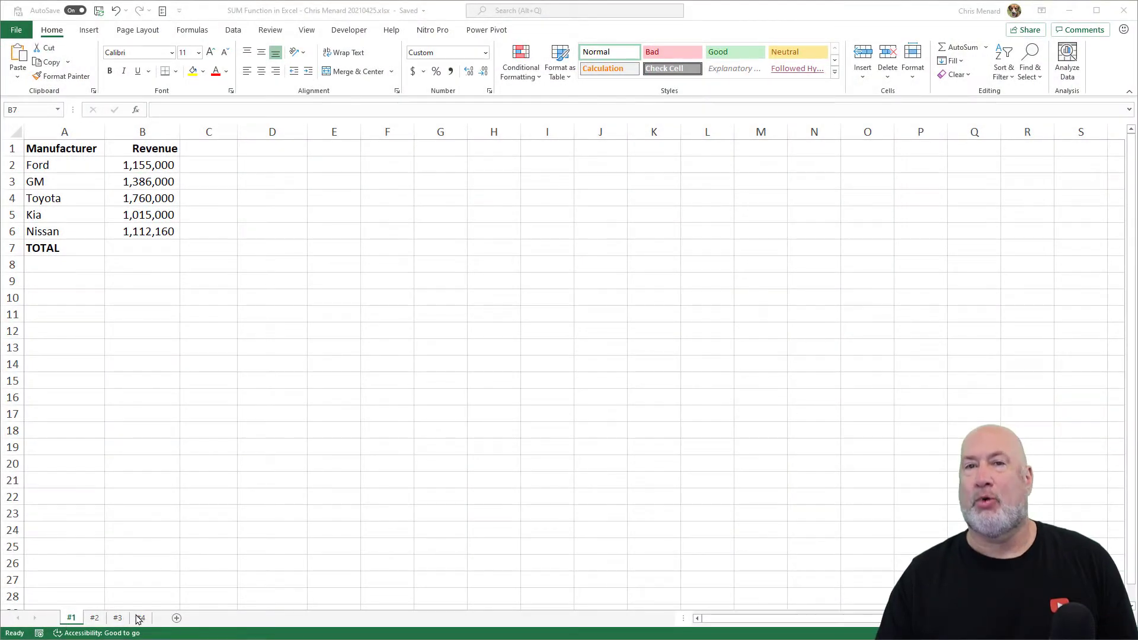
# Step: AutoSum the revenue figures into the TOTAL cell, then clear the first attempt
pyautogui.click(176, 618)
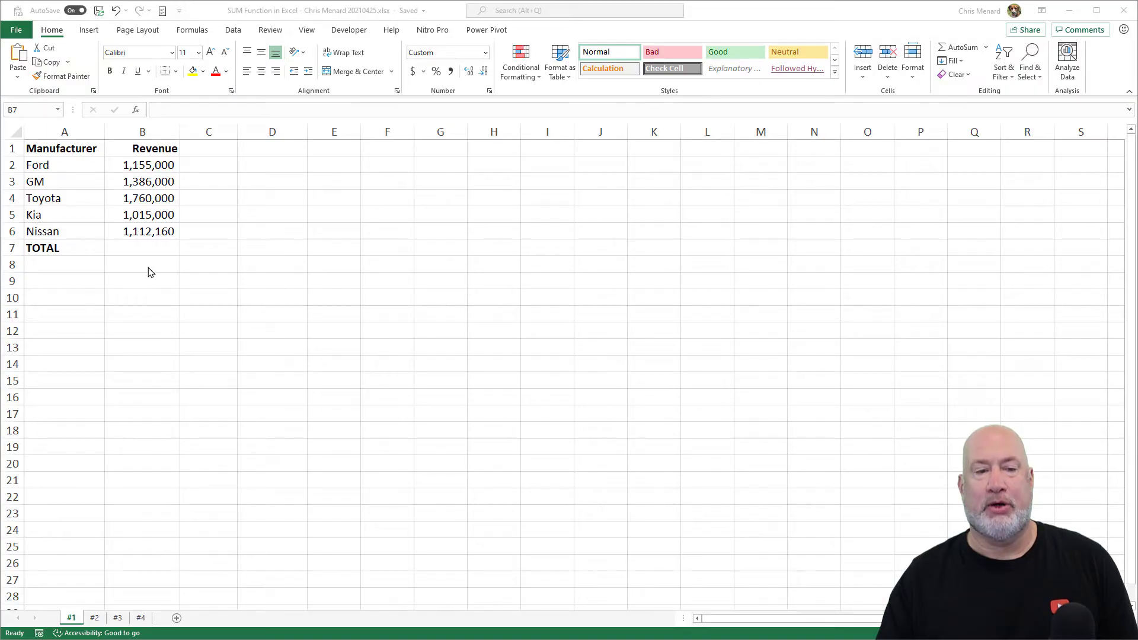
pyautogui.click(142, 248)
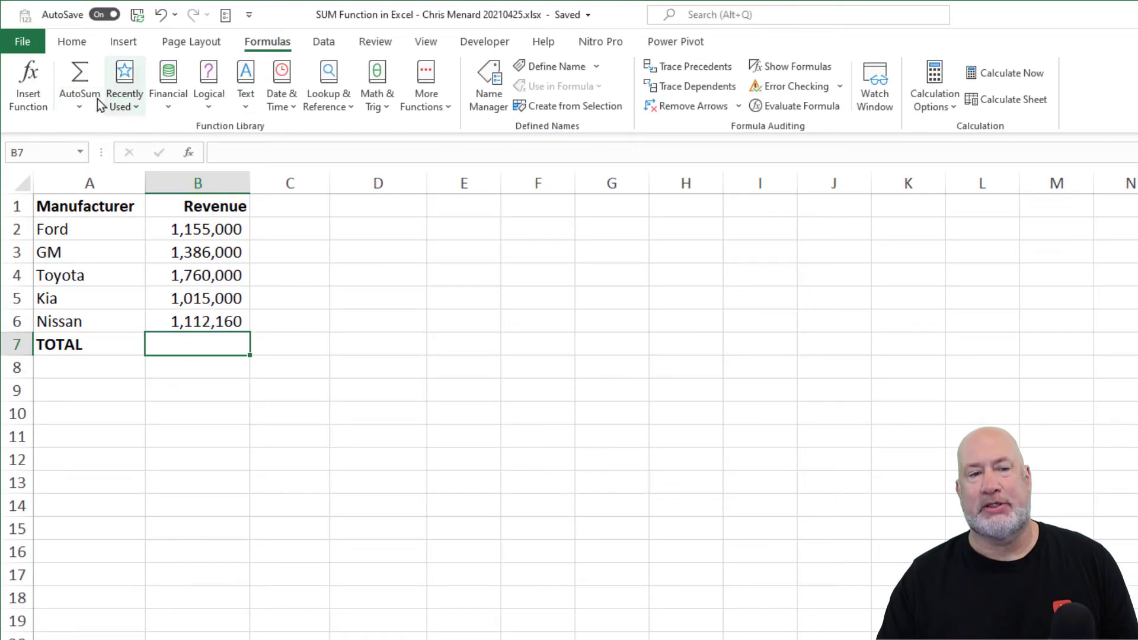
pyautogui.moveTo(79, 79)
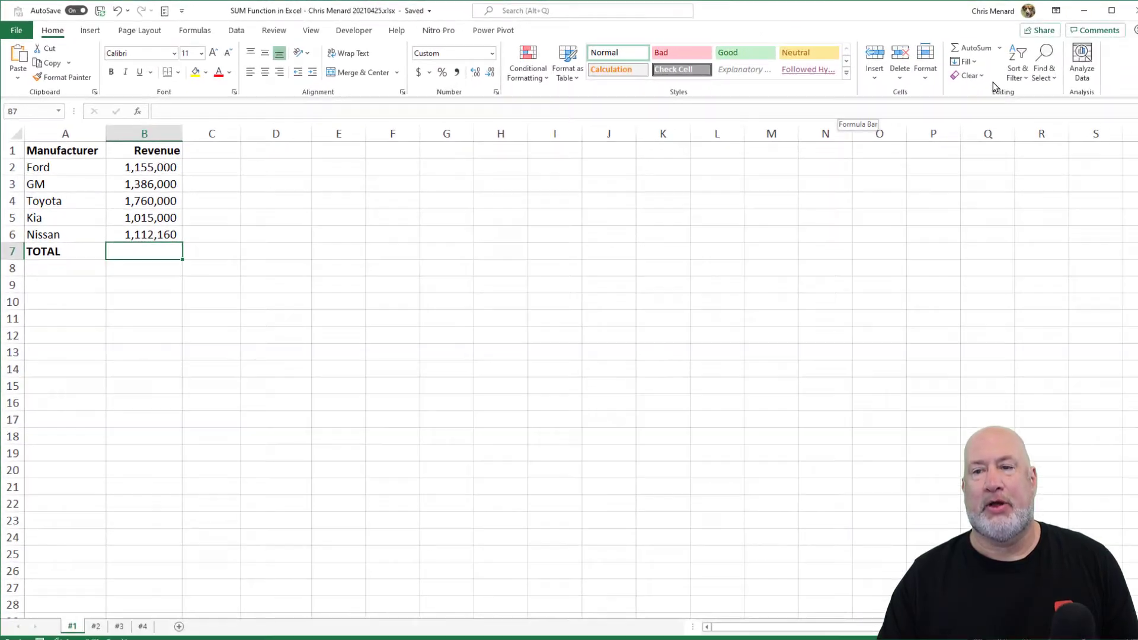
pyautogui.click(964, 47)
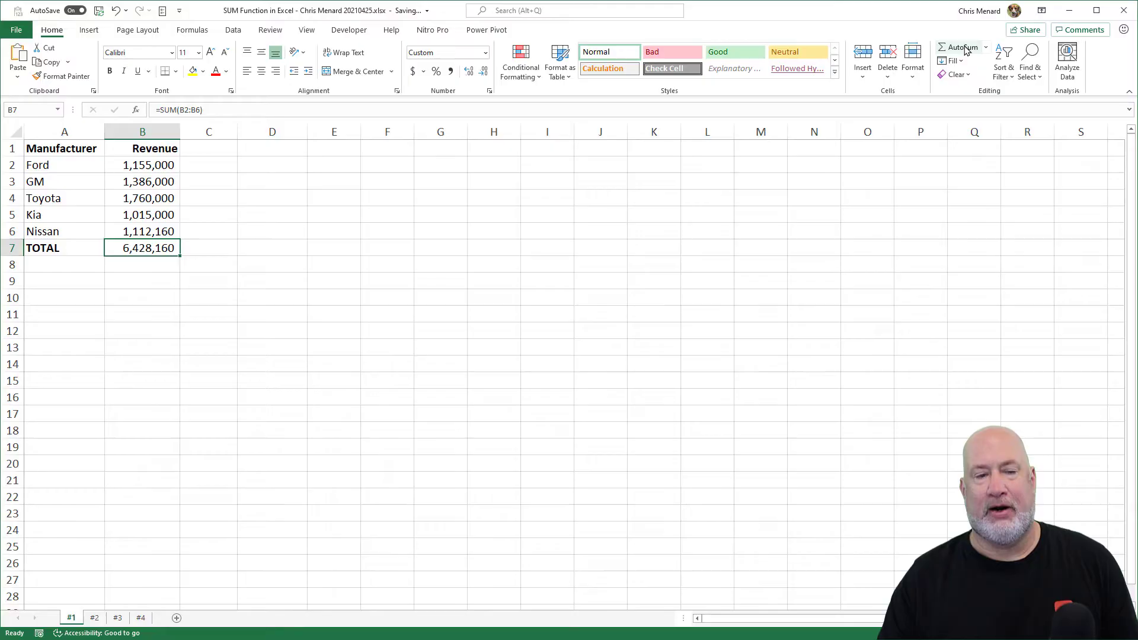
pyautogui.press('Delete')
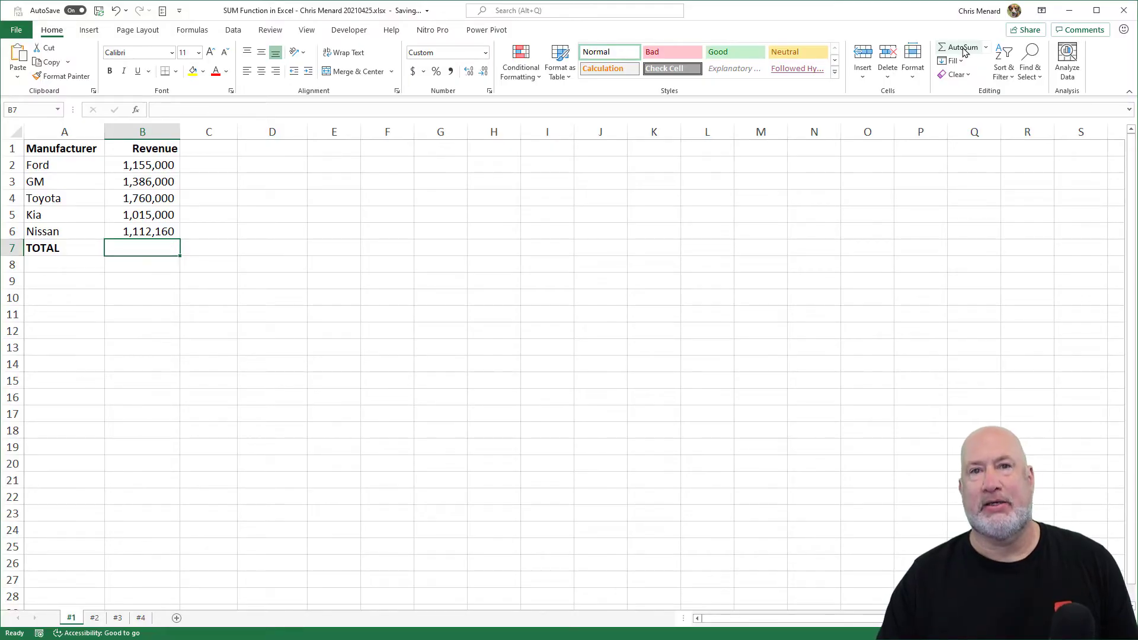
# Step: Total the revenue again to 6,428,160 and verify the =SUM(B2:B6) formula
pyautogui.click(961, 47)
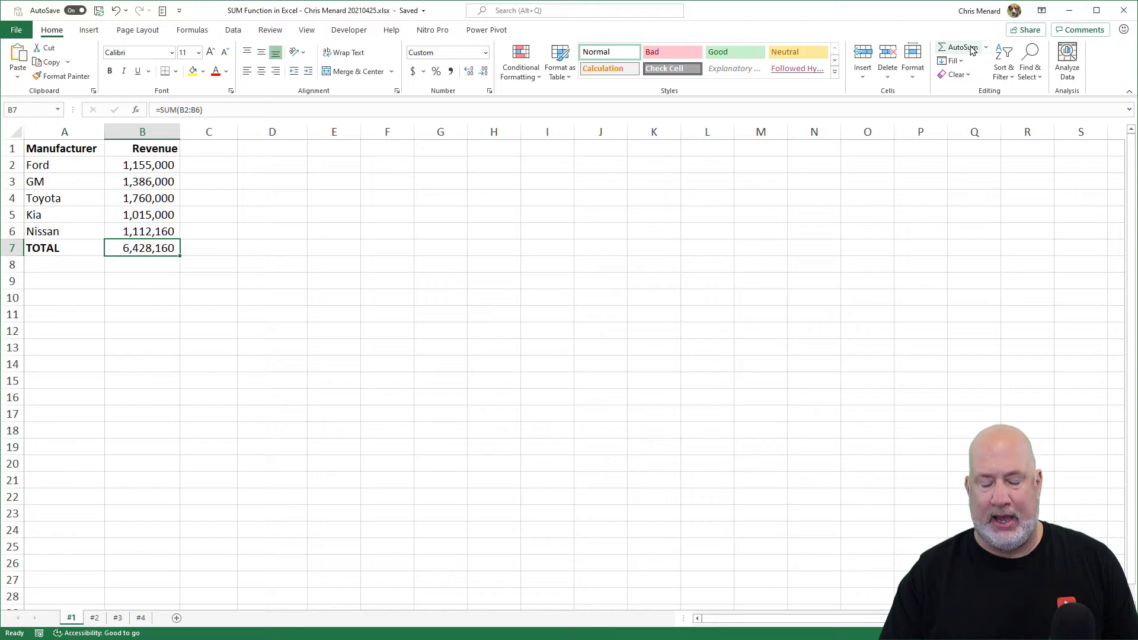
pyautogui.press('Delete')
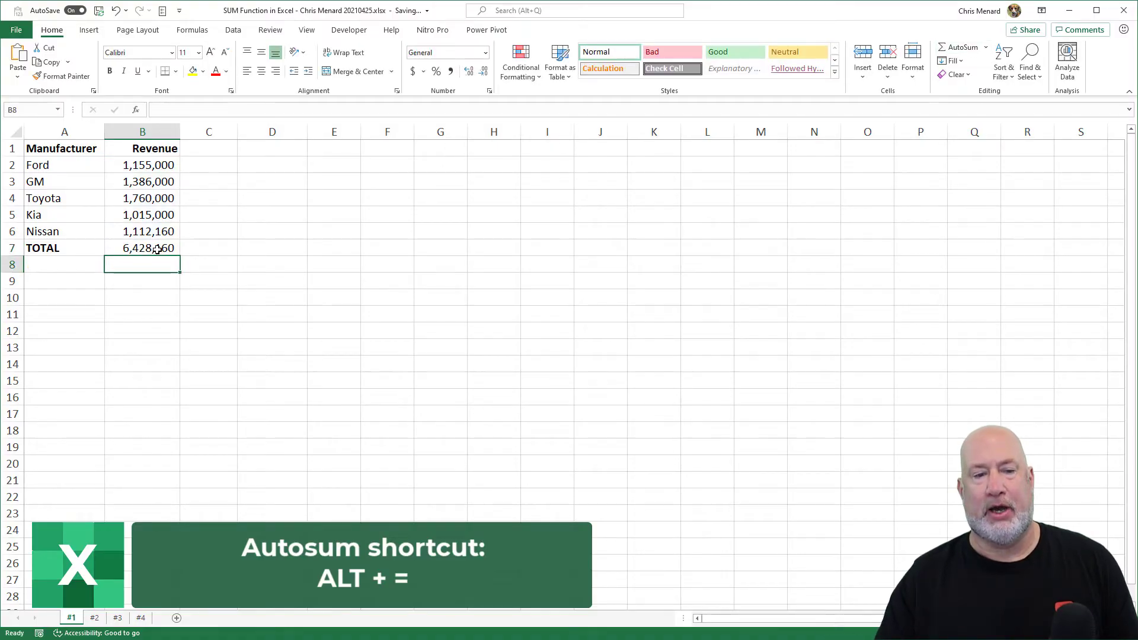
pyautogui.click(142, 248)
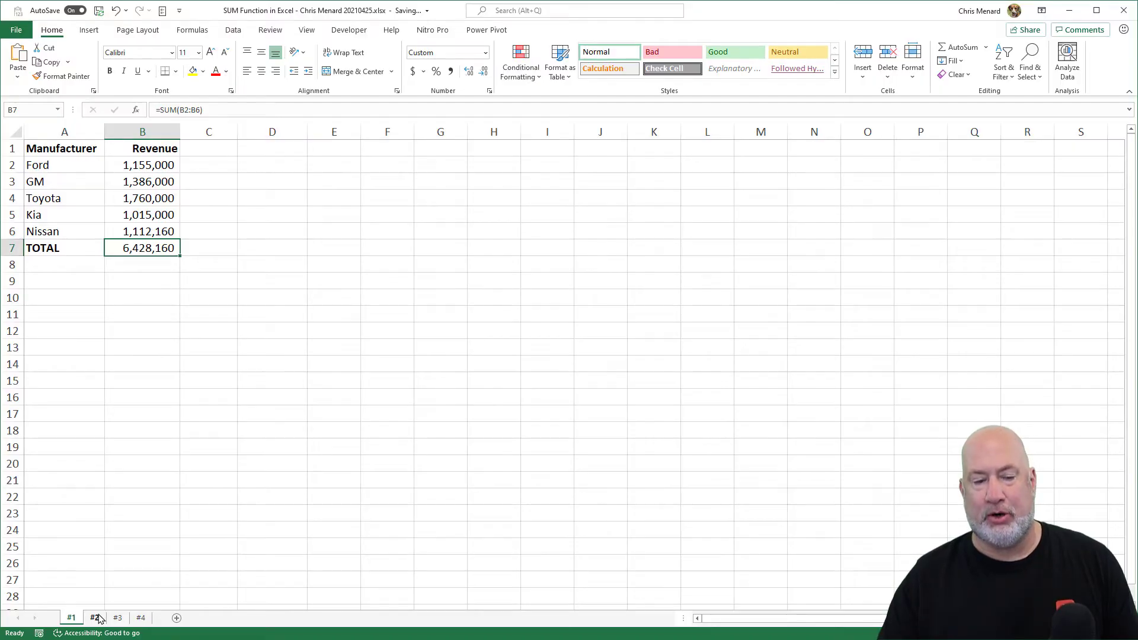
# Step: On sheet #2, total B8 with =SUM(B1:B7), wrongly counting the 2021 header into 6,430,181
pyautogui.click(95, 618)
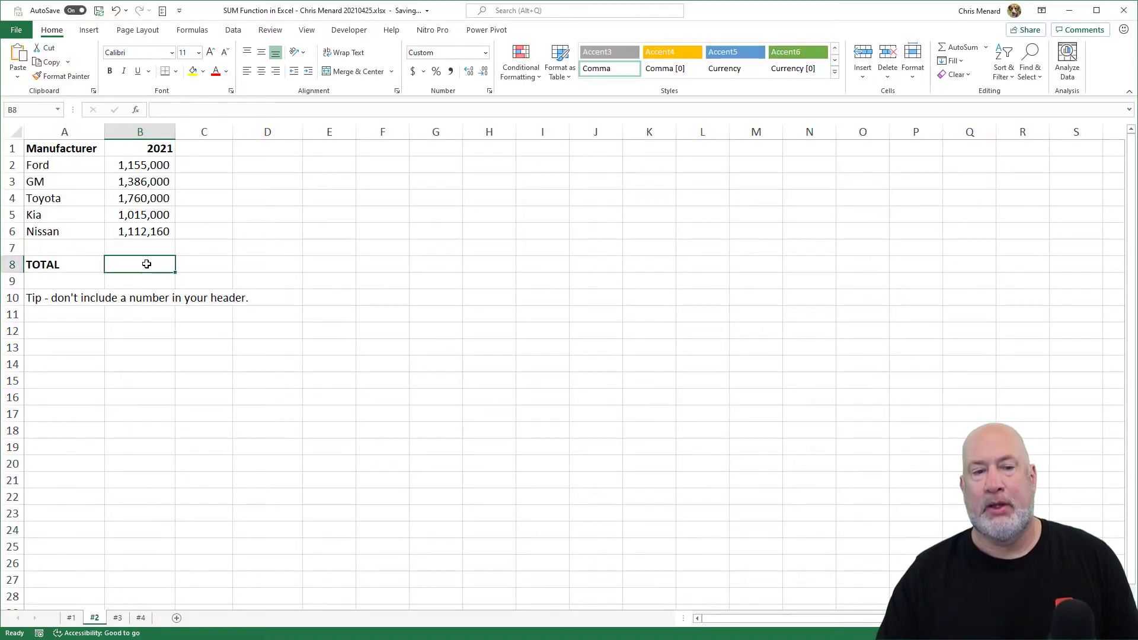
pyautogui.moveTo(150, 264)
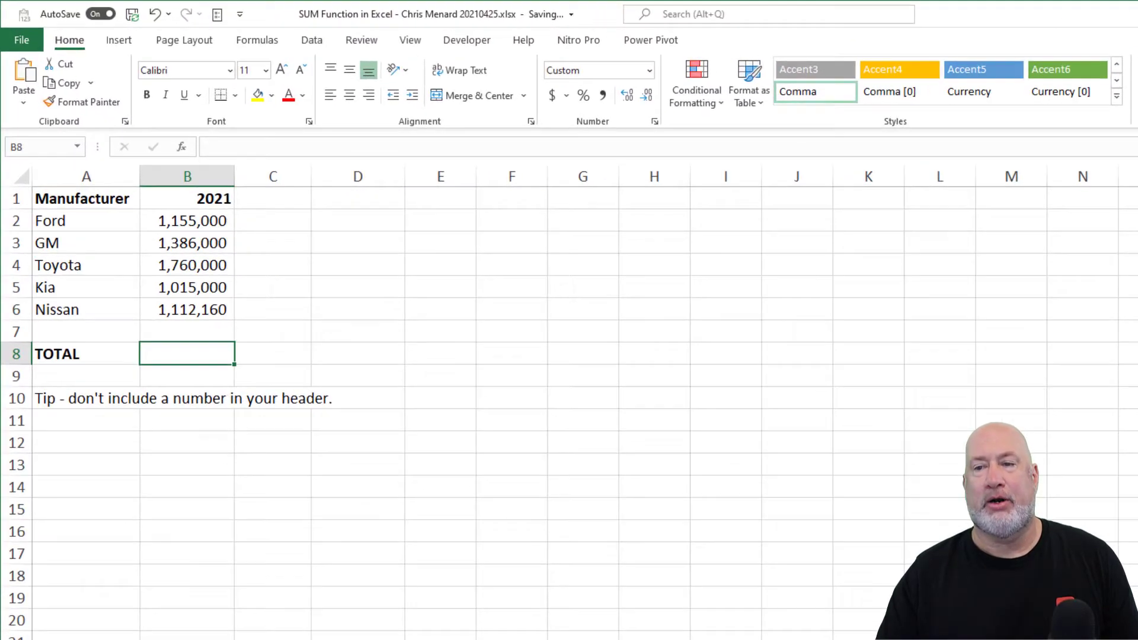
pyautogui.write('=SUM(B1:B7)')
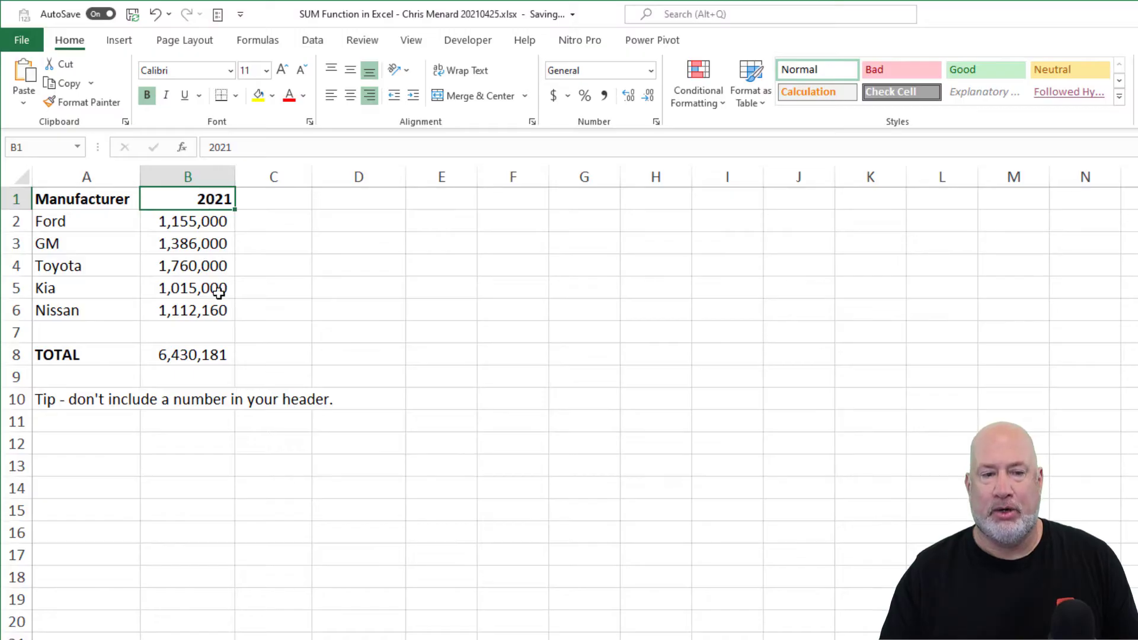
pyautogui.click(187, 355)
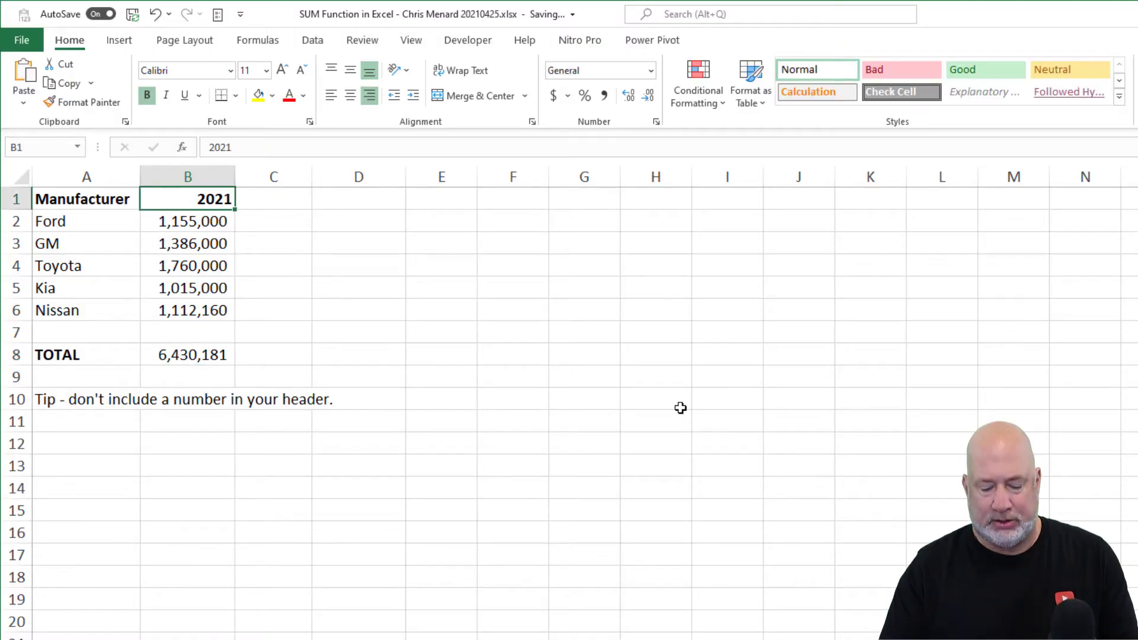
# Step: Retype the B1 header as text '2021 so the total returns to 6,428,160
pyautogui.write('FY')
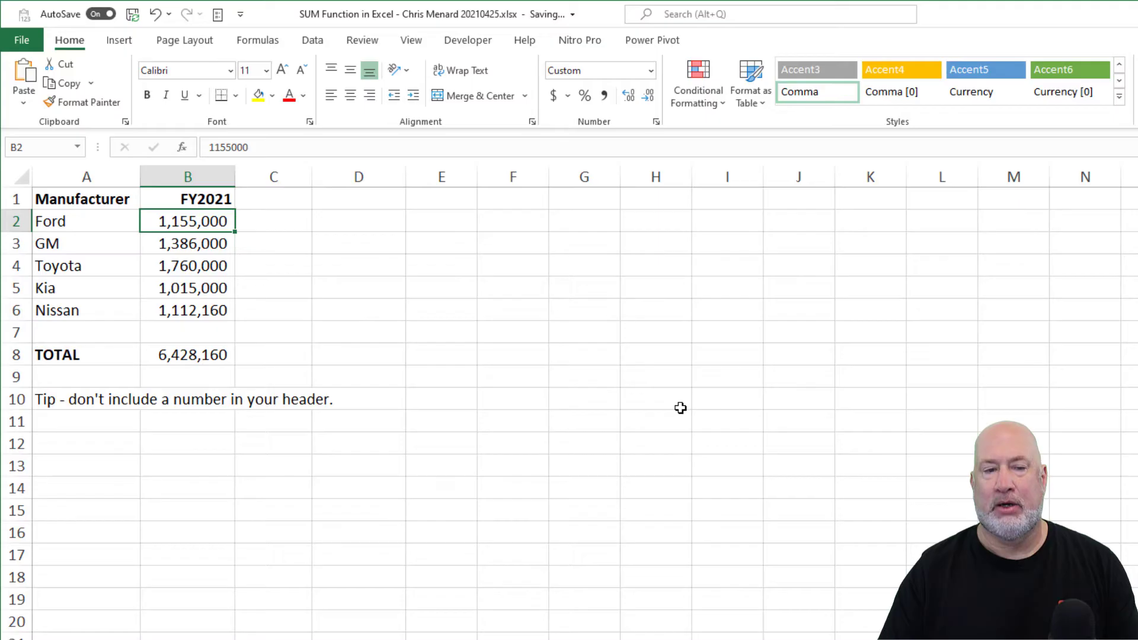
pyautogui.write('Year')
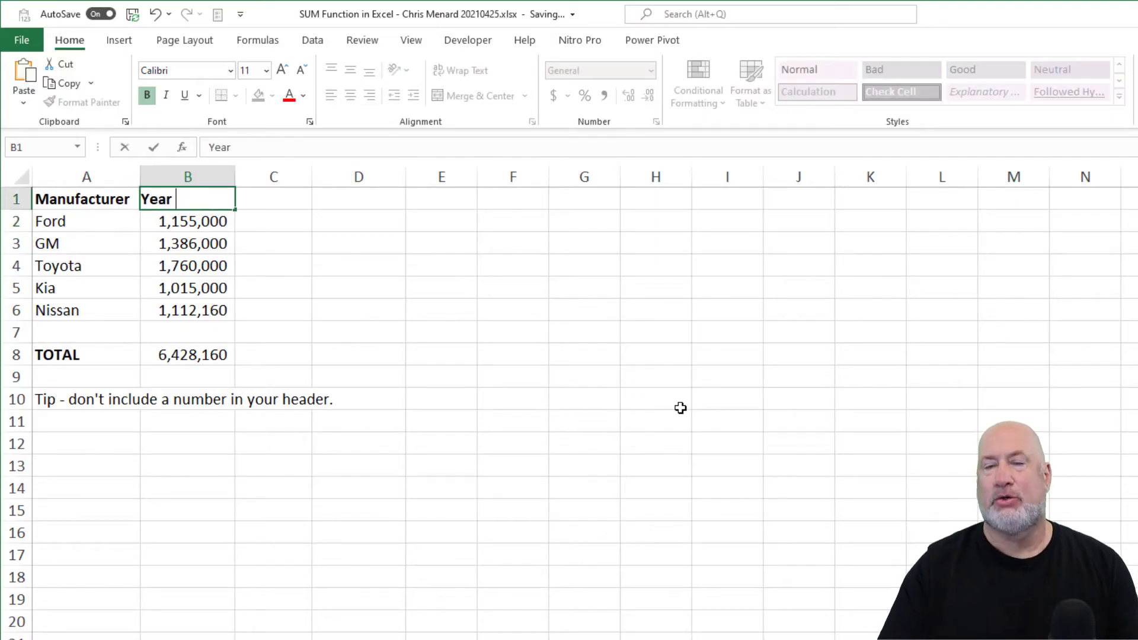
pyautogui.write('2021')
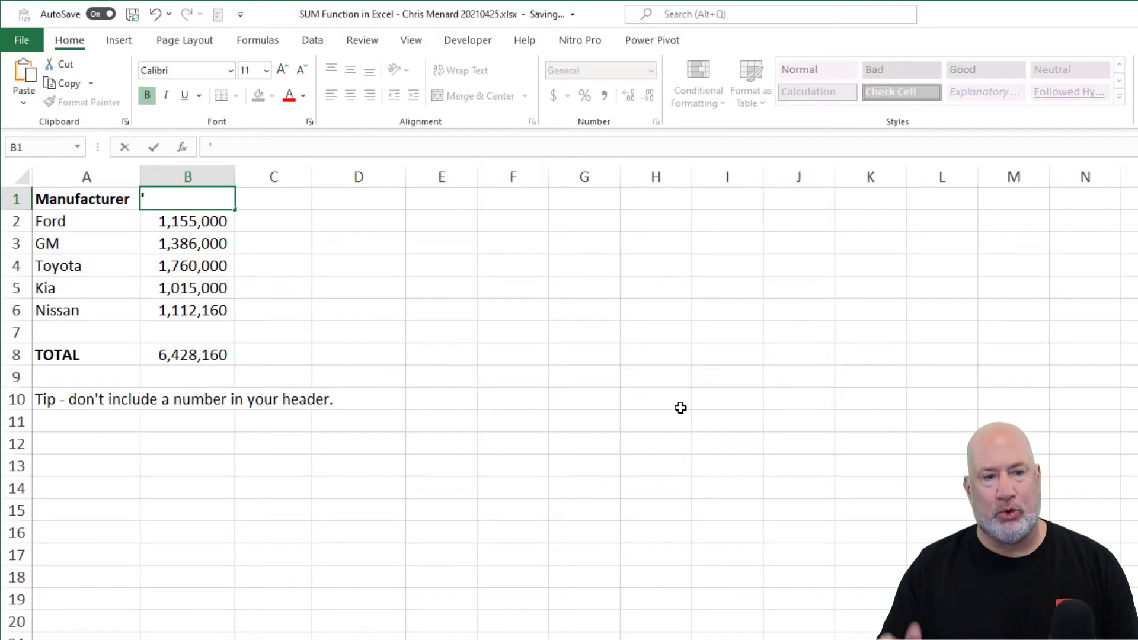
pyautogui.write('2021')
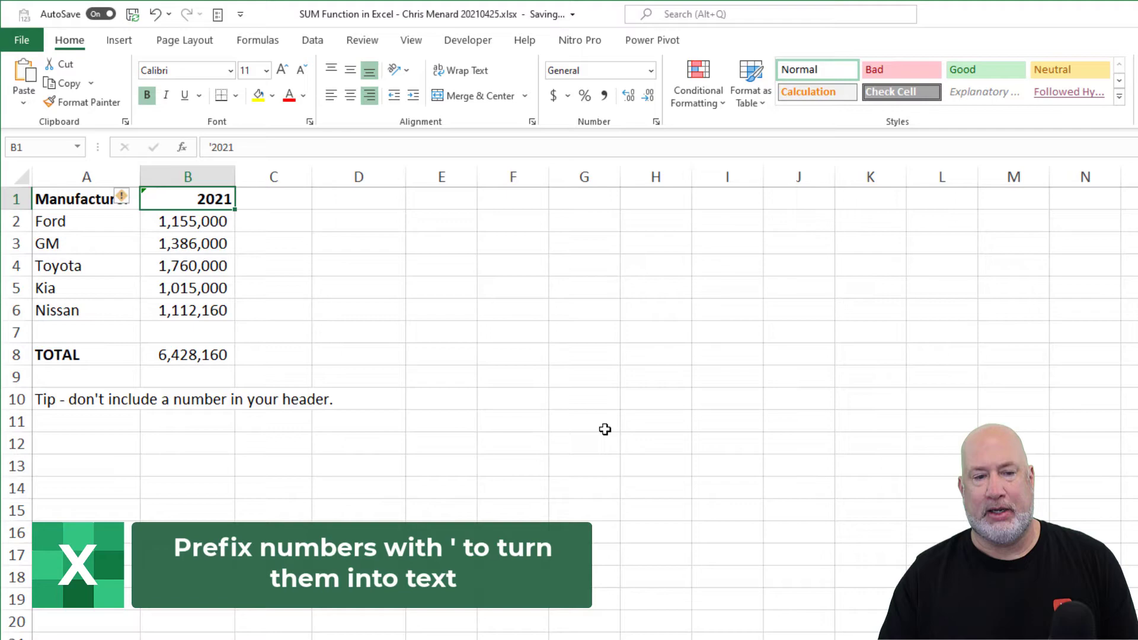
pyautogui.click(187, 355)
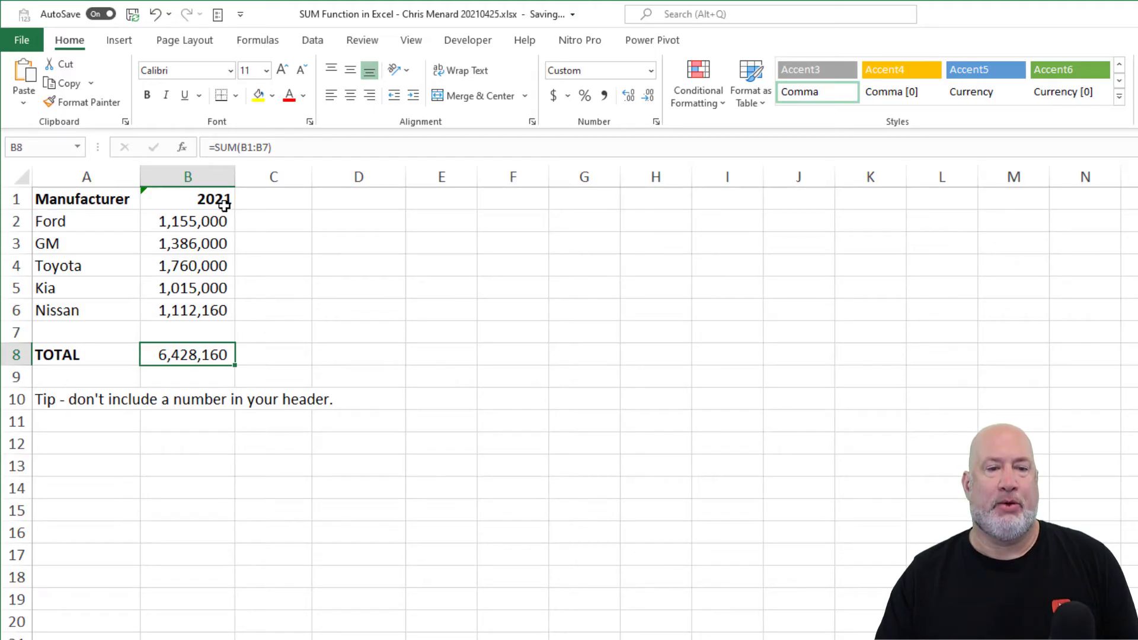
# Step: Extend the 2021 text header across the next year columns with the fill handle
pyautogui.click(188, 199)
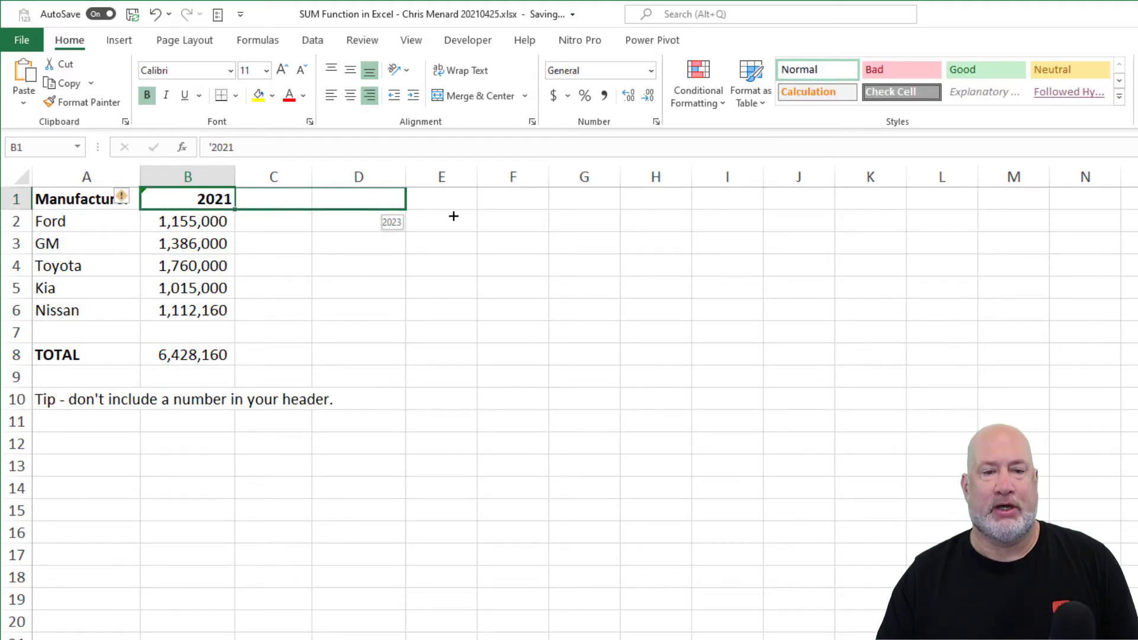
pyautogui.moveTo(234, 200); pyautogui.dragTo(476, 200)
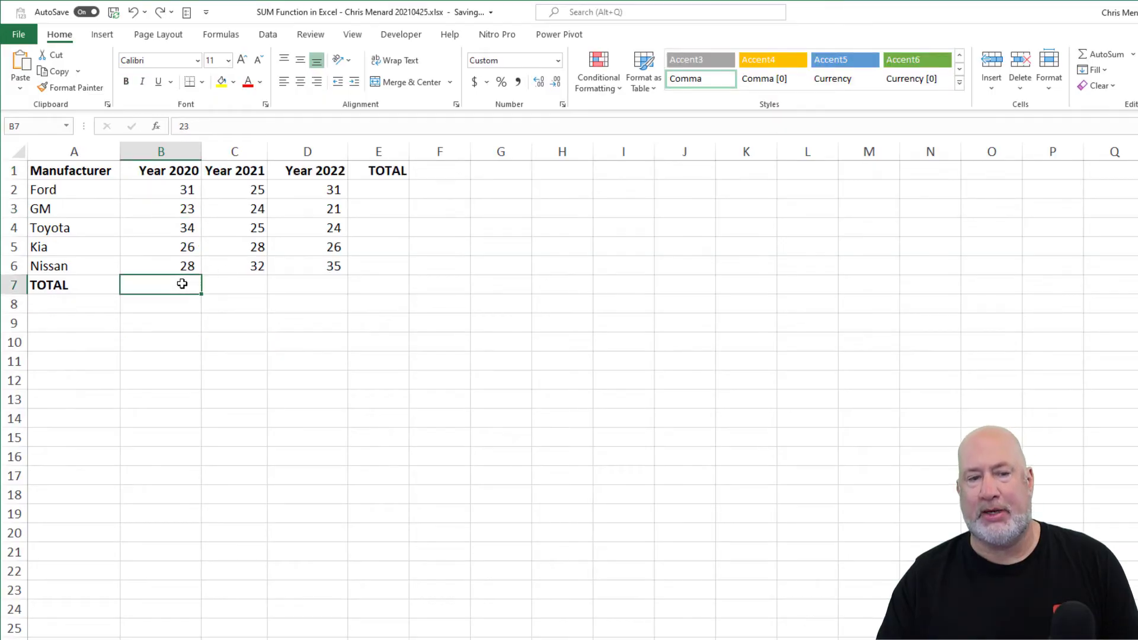
pyautogui.press('Delete')
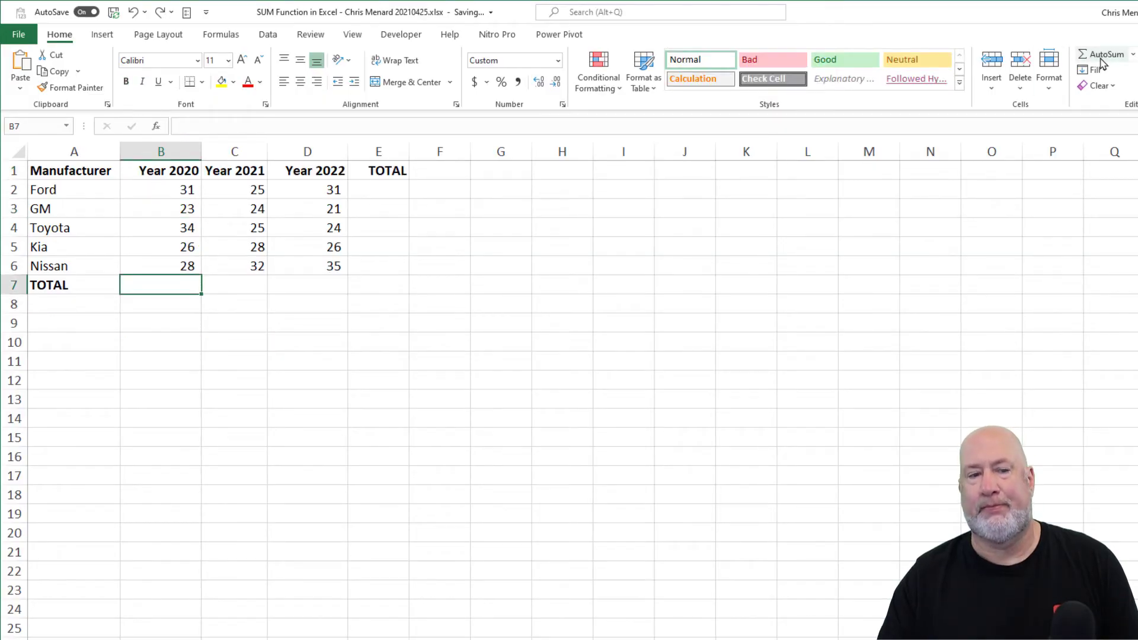
pyautogui.click(1104, 53)
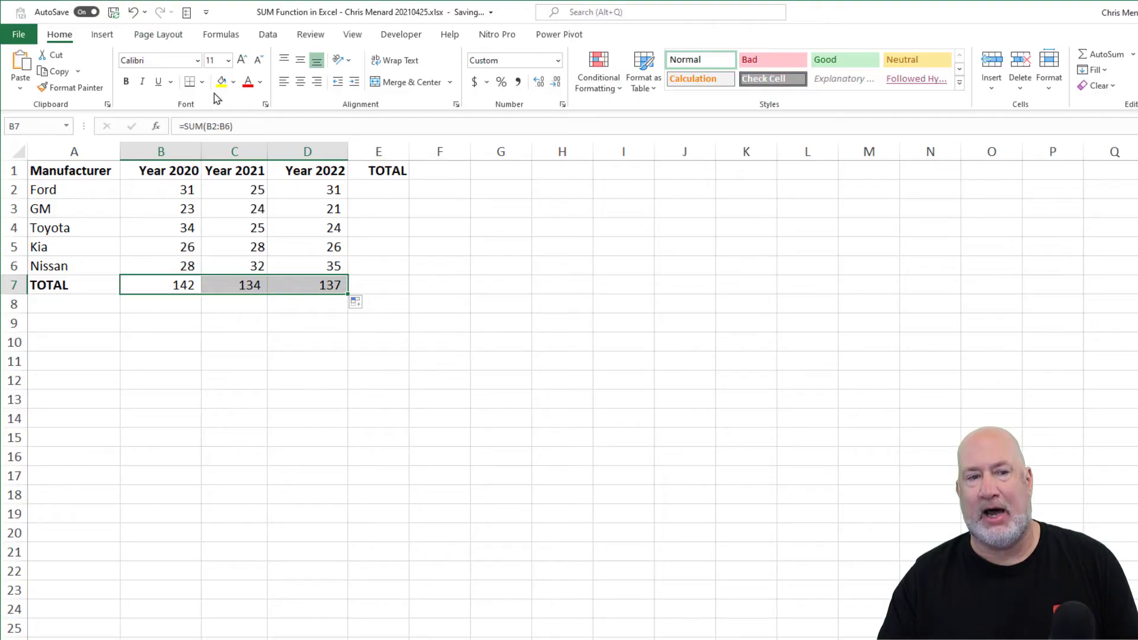
pyautogui.click(131, 12)
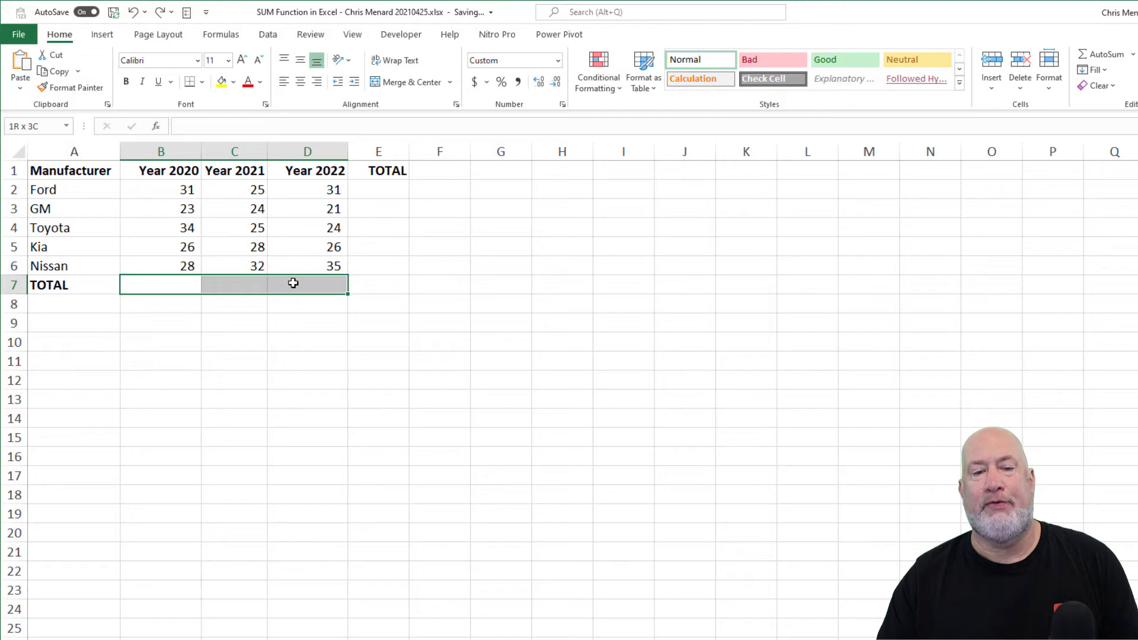
pyautogui.click(161, 284)
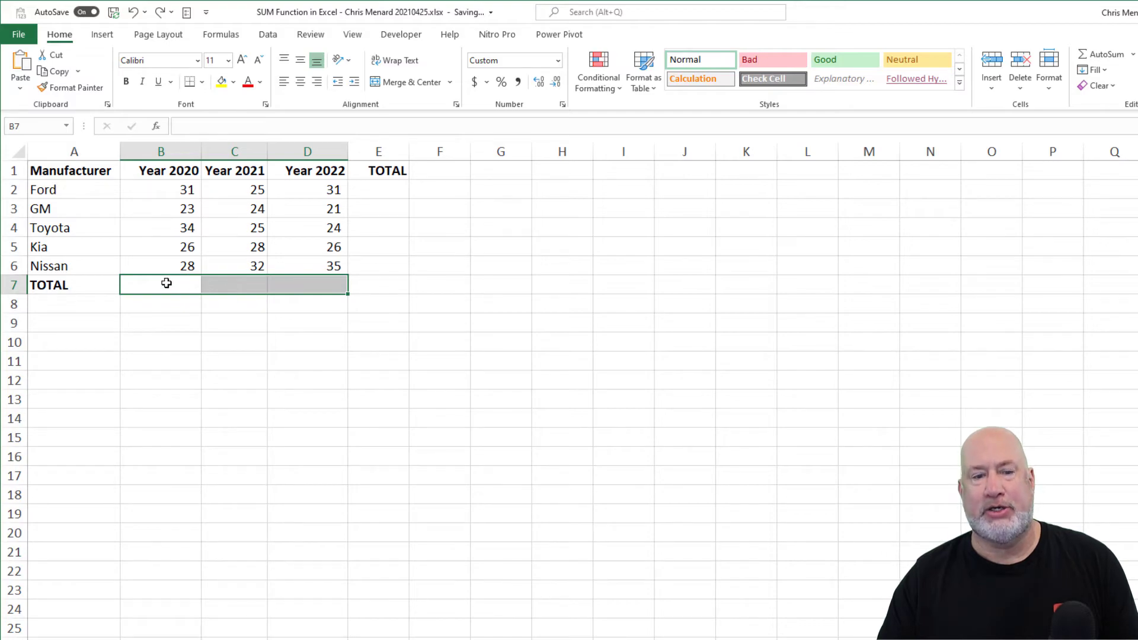
pyautogui.moveTo(305, 288)
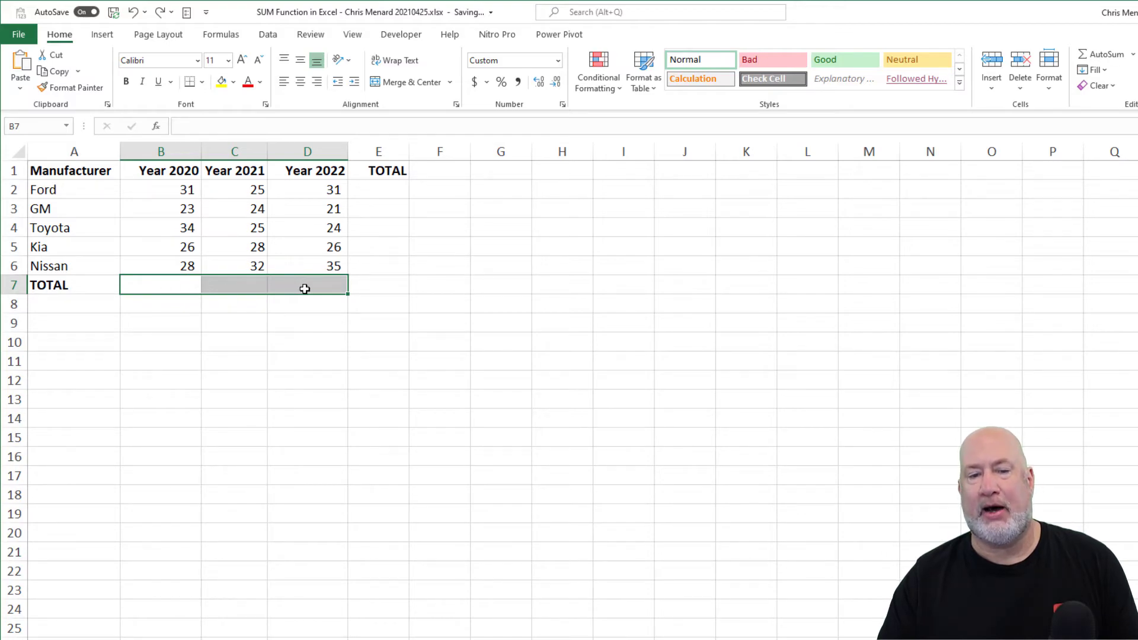
pyautogui.click(1104, 53)
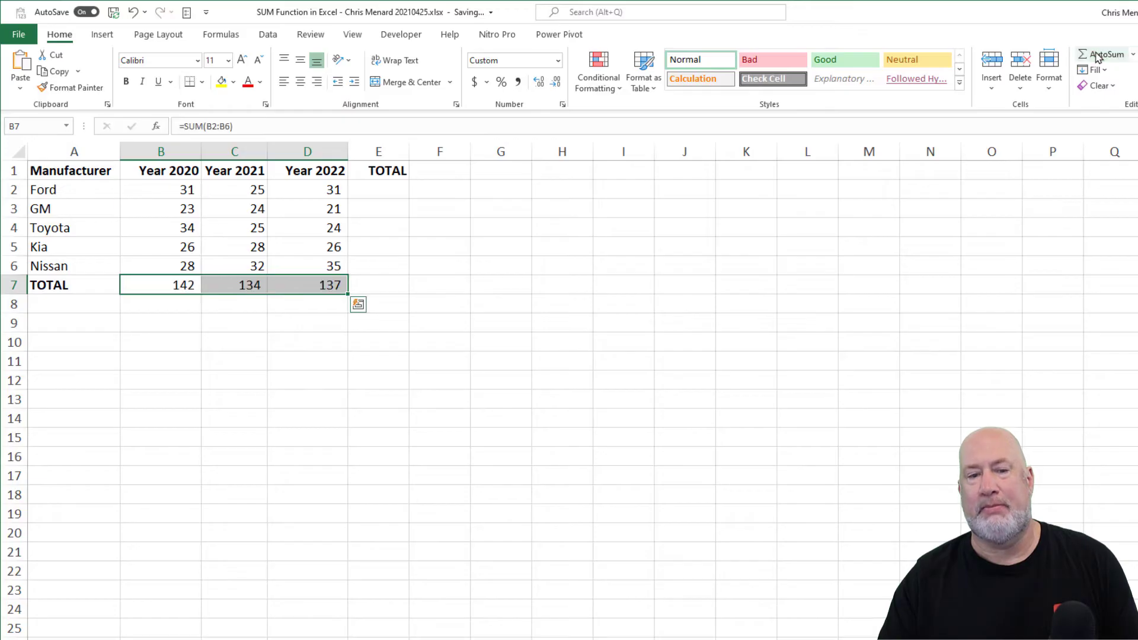
pyautogui.moveTo(238, 193)
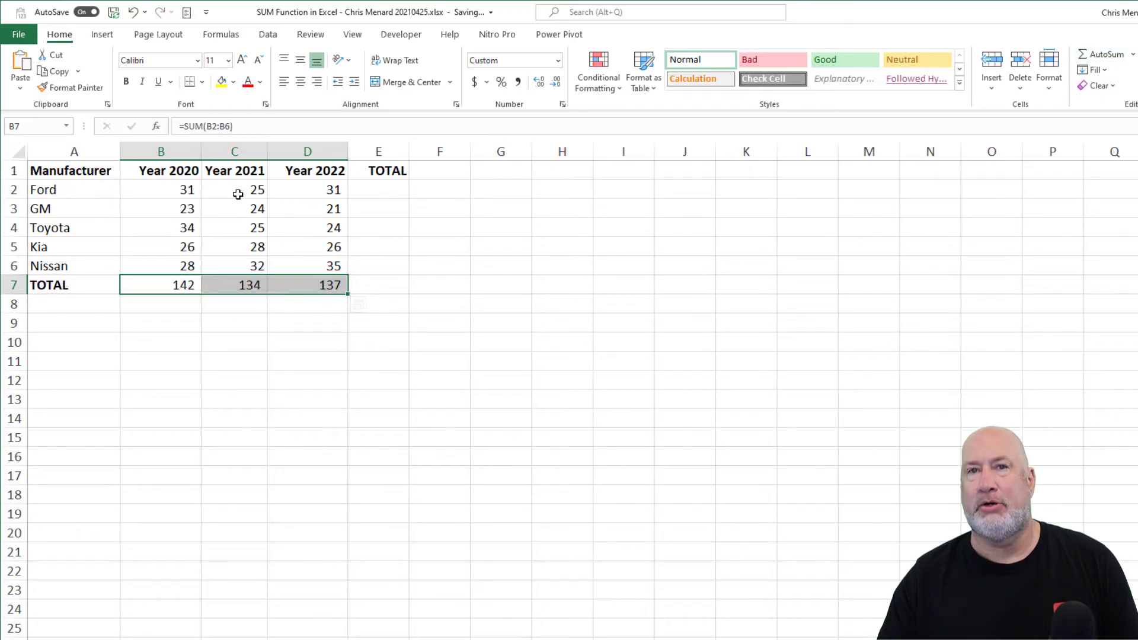
pyautogui.click(235, 285)
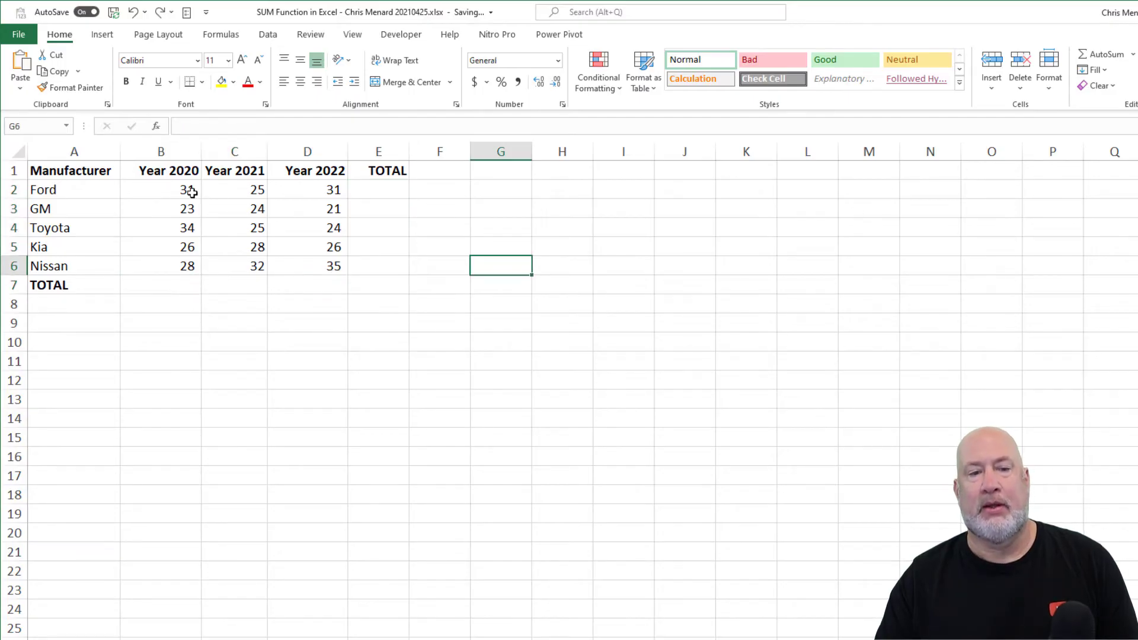
# Step: AutoSum B2:E7 to fill the yearly table's TOTAL row and column at once
pyautogui.moveTo(160, 189); pyautogui.dragTo(378, 285)
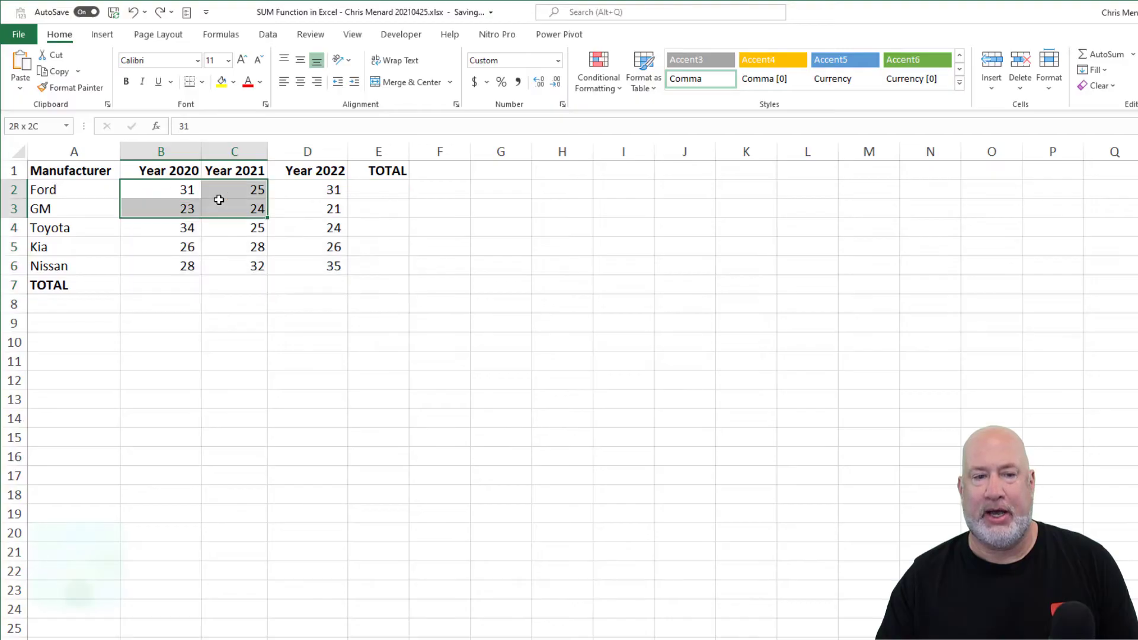
pyautogui.moveTo(219, 199); pyautogui.dragTo(363, 277)
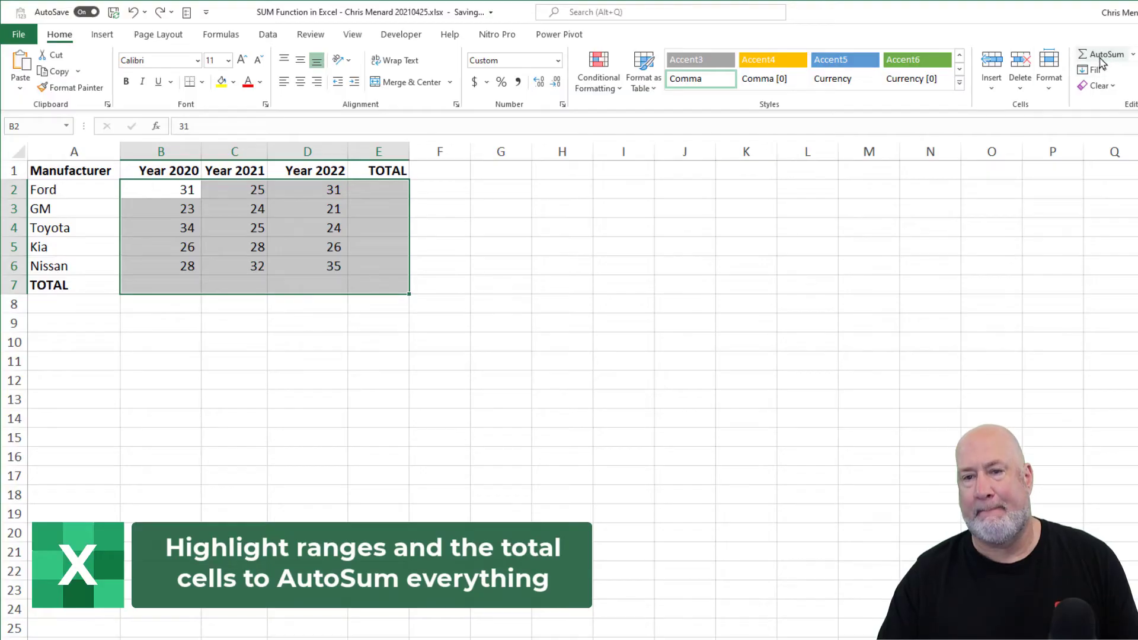
pyautogui.click(1100, 54)
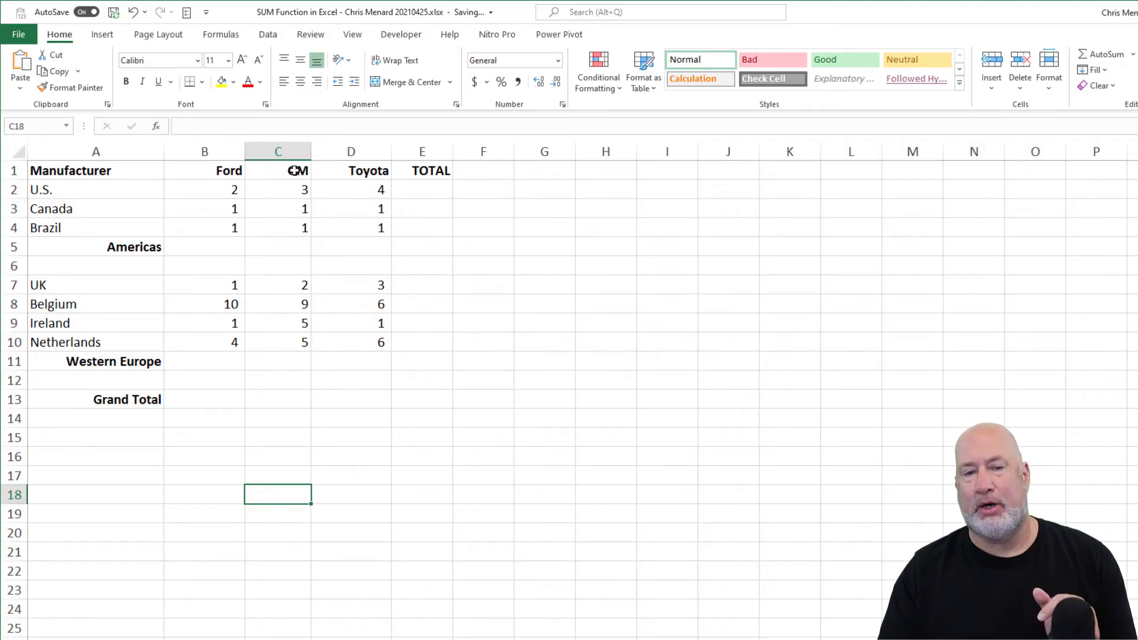
pyautogui.moveTo(355, 248)
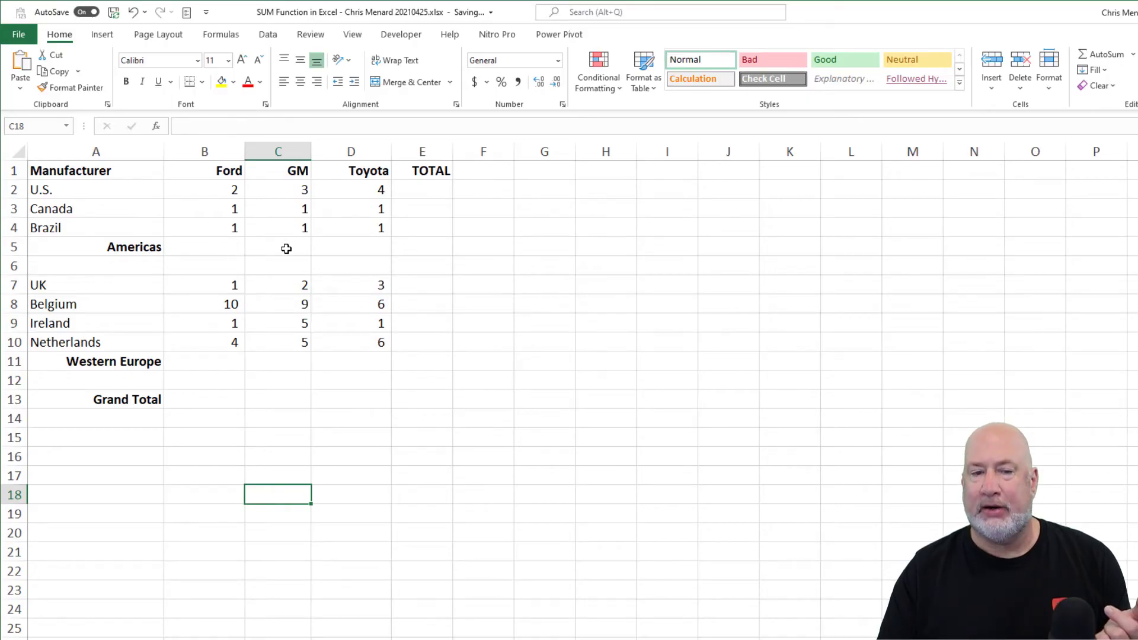
pyautogui.moveTo(326, 246)
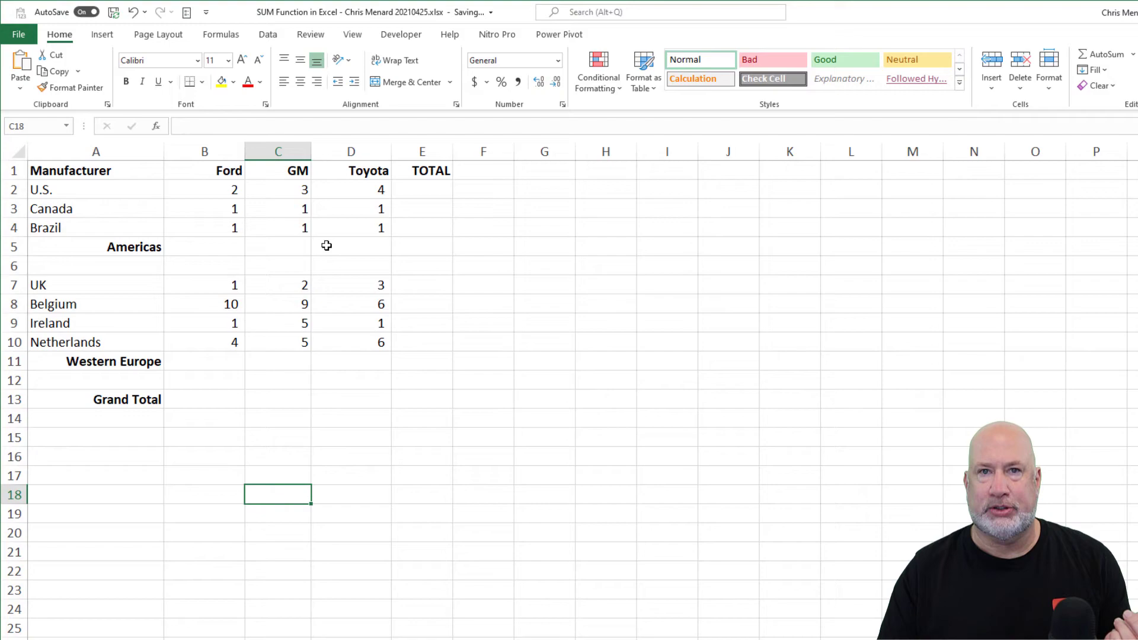
pyautogui.moveTo(300, 250)
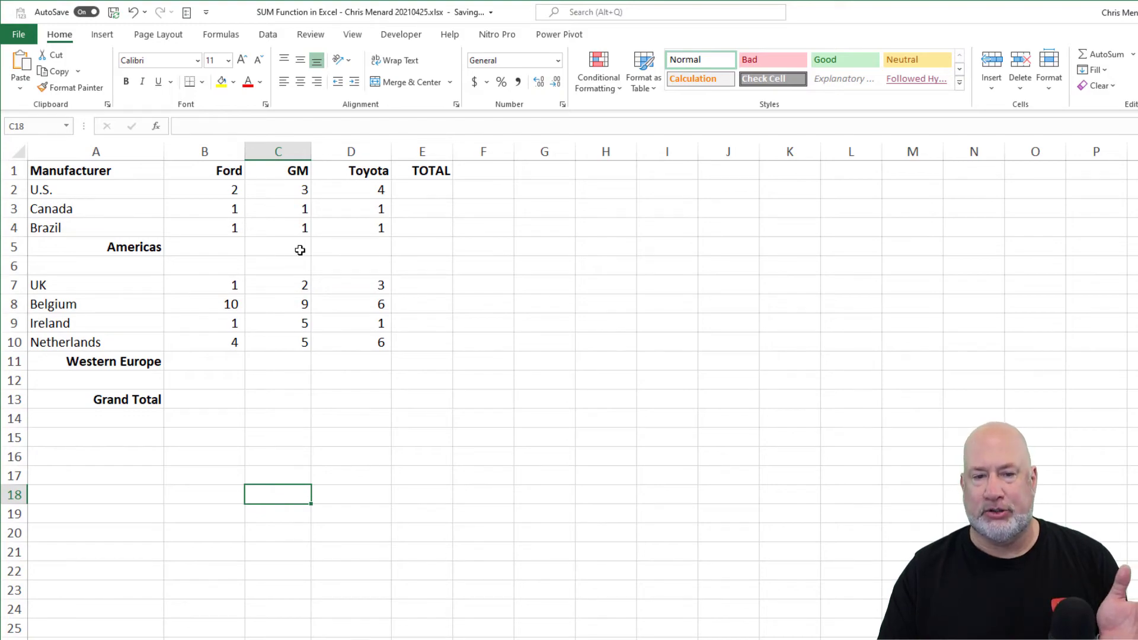
pyautogui.click(204, 190)
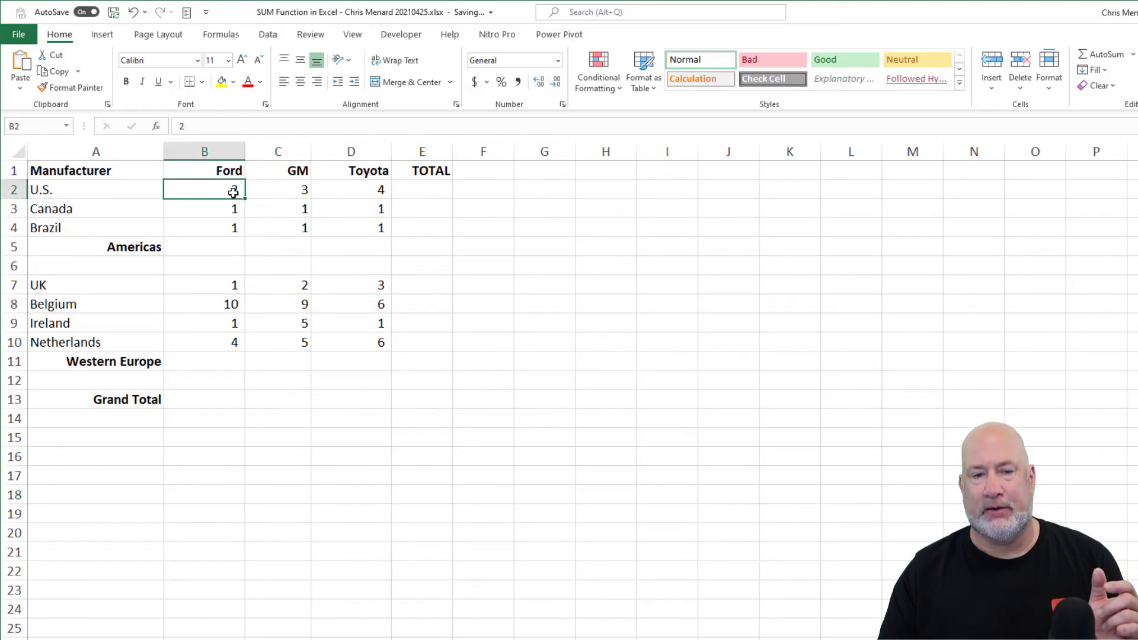
# Step: Select the Americas figures with their empty subtotal row for AutoSum
pyautogui.moveTo(204, 189); pyautogui.dragTo(351, 246)
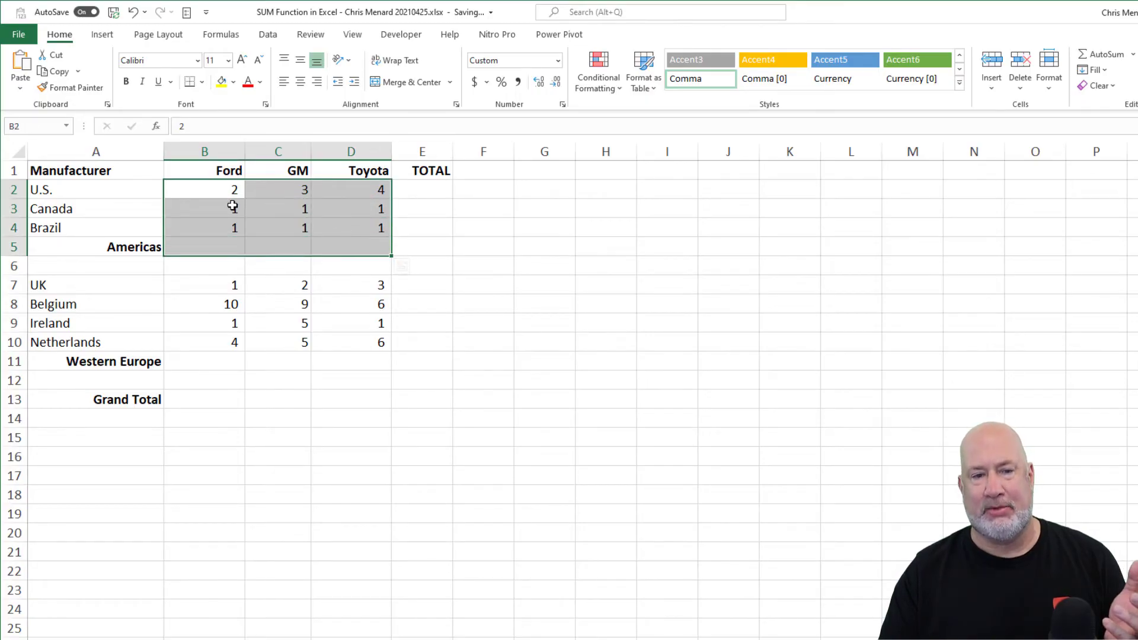
pyautogui.click(204, 190)
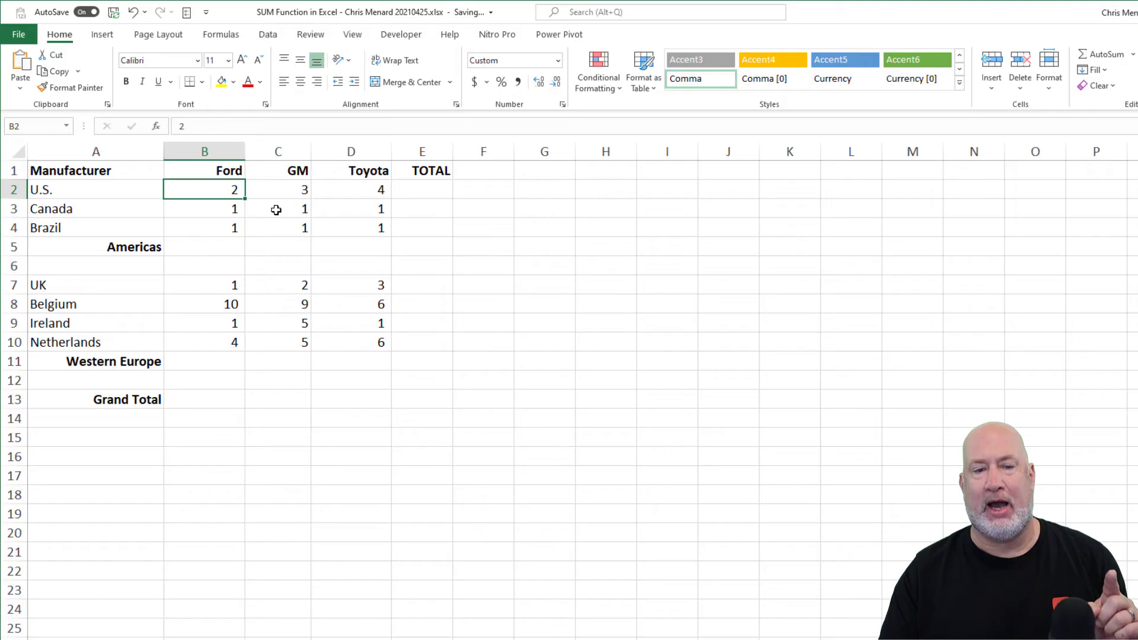
pyautogui.moveTo(204, 190); pyautogui.dragTo(351, 247)
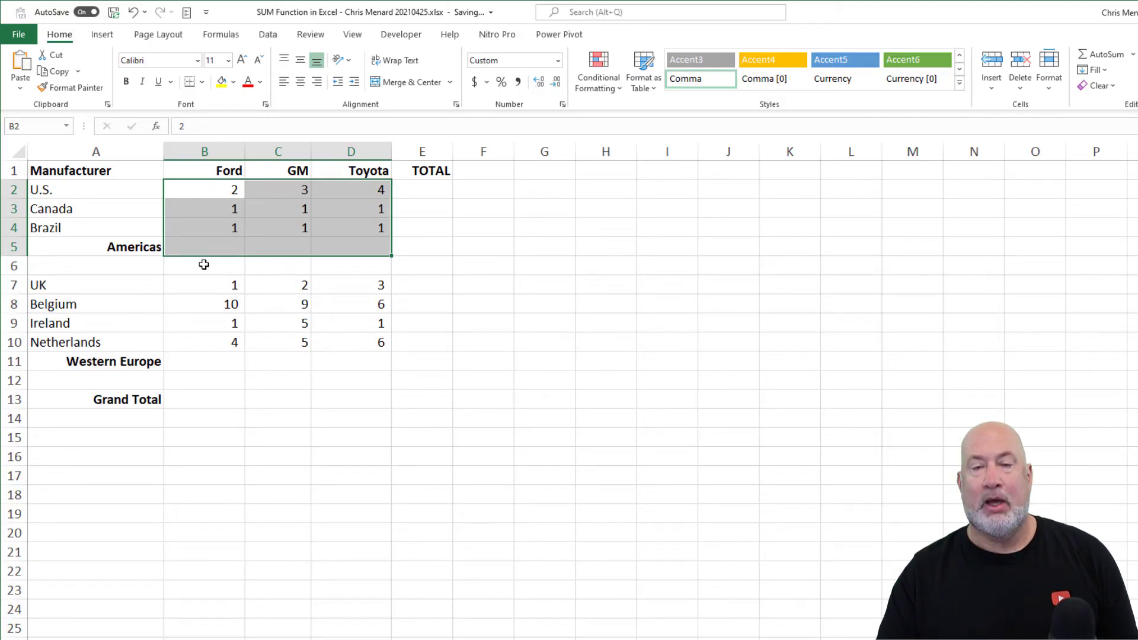
pyautogui.moveTo(213, 313)
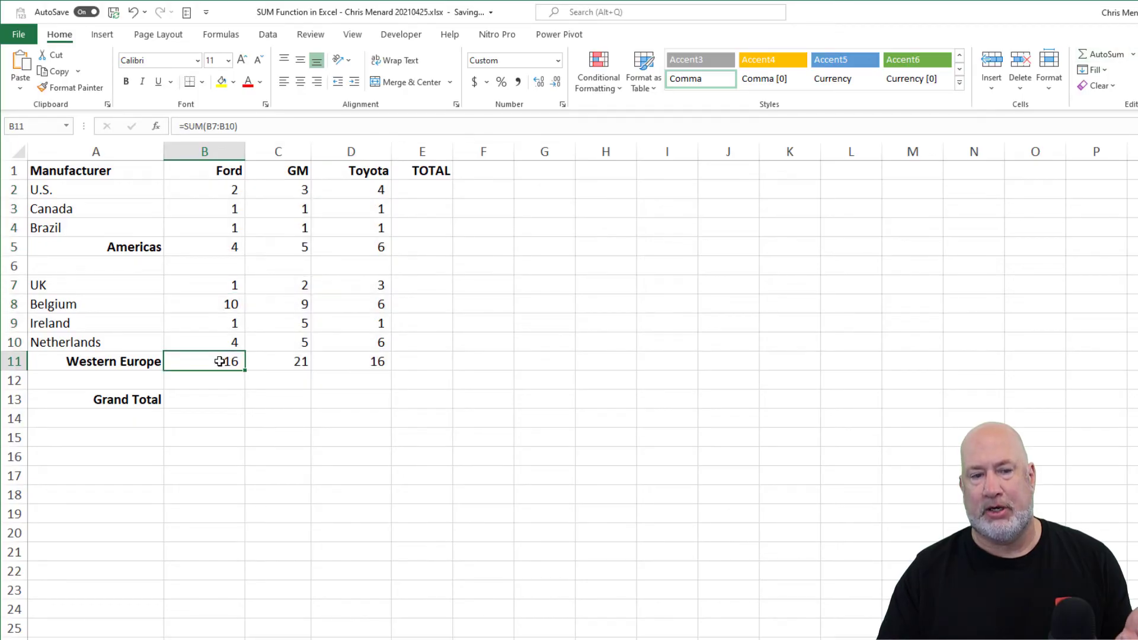
pyautogui.moveTo(214, 323)
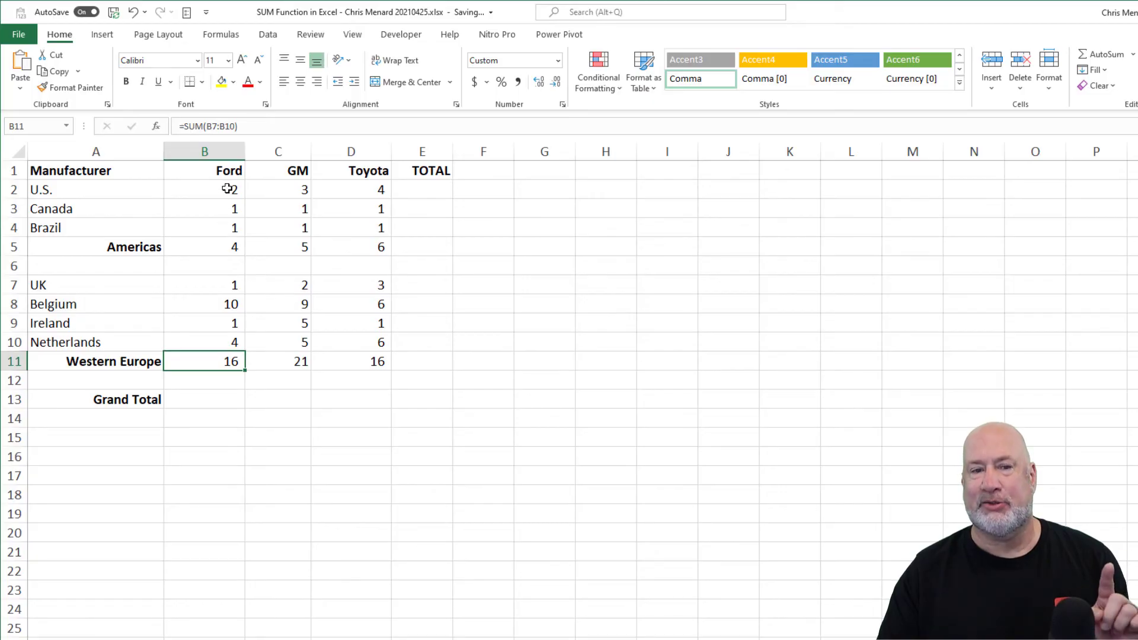
# Step: AutoSum B2:E13 to fill the TOTAL column and Grand Total row, reaching 68
pyautogui.moveTo(204, 189); pyautogui.dragTo(422, 399)
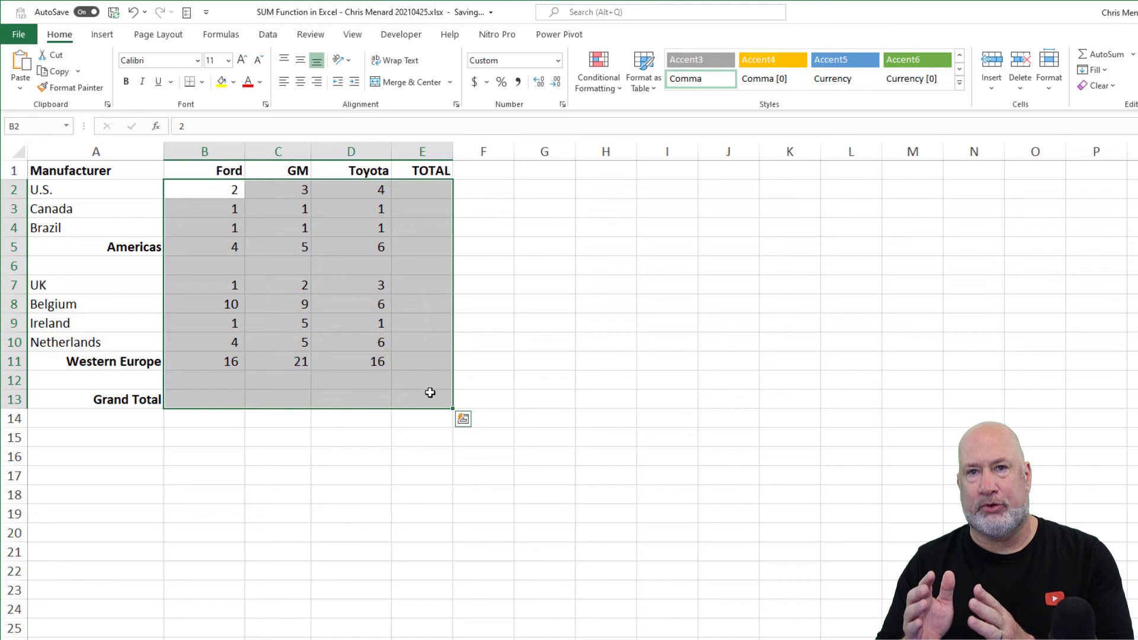
pyautogui.moveTo(425, 378)
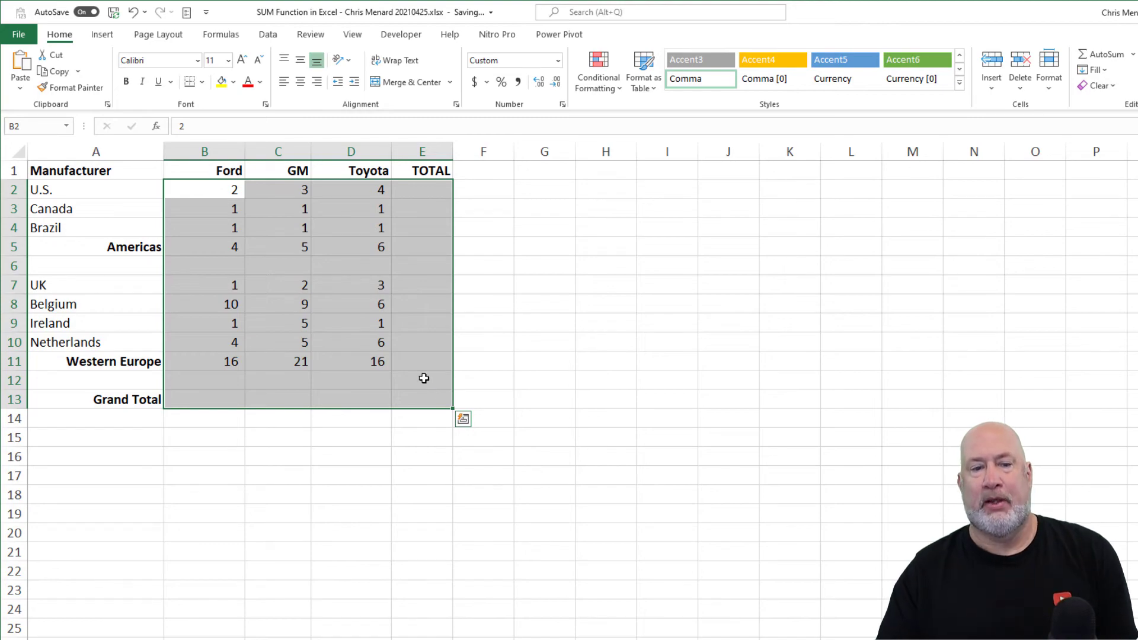
pyautogui.moveTo(425, 378); pyautogui.dragTo(425, 398)
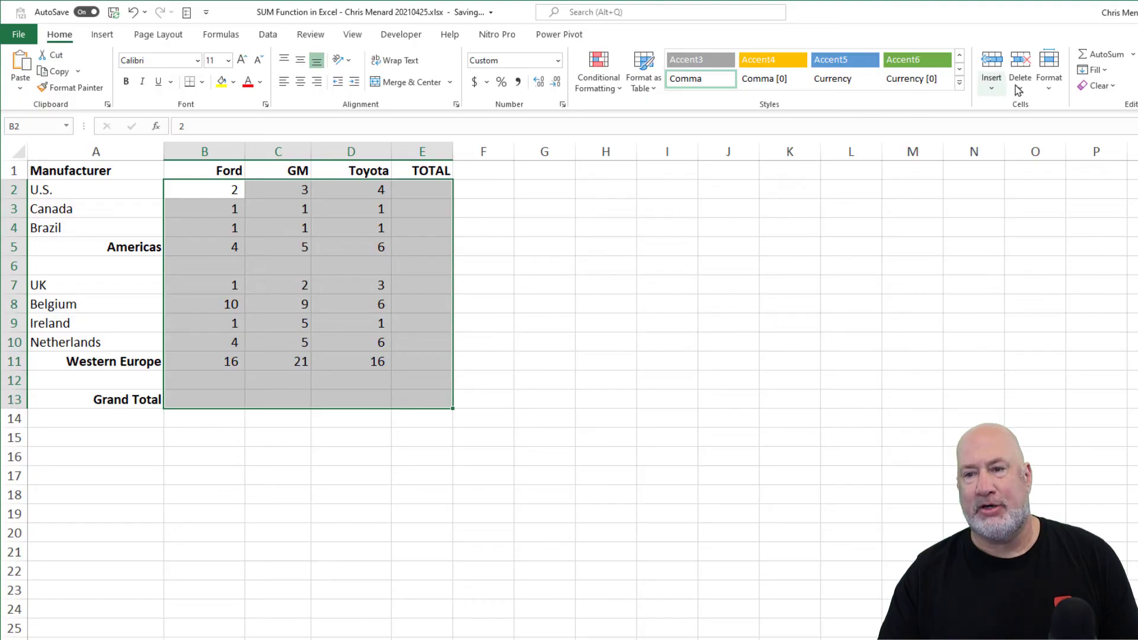
pyautogui.click(1104, 53)
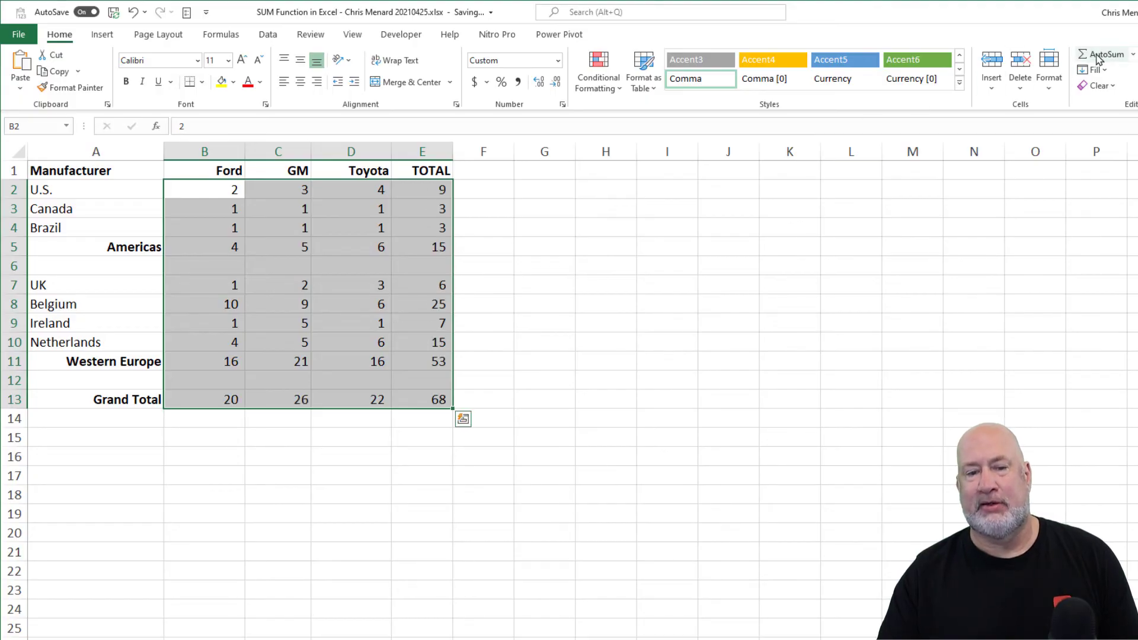
# Step: Inspect the U.S. total and Ford Grand Total formulas summing only the subtotals
pyautogui.click(422, 190)
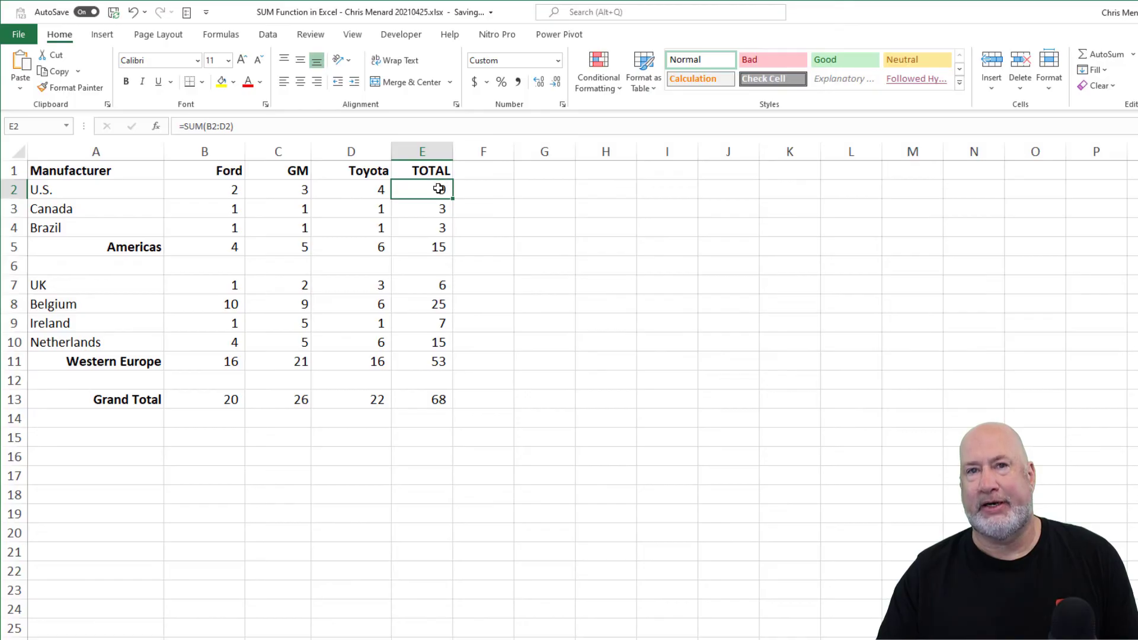
pyautogui.press('Enter')
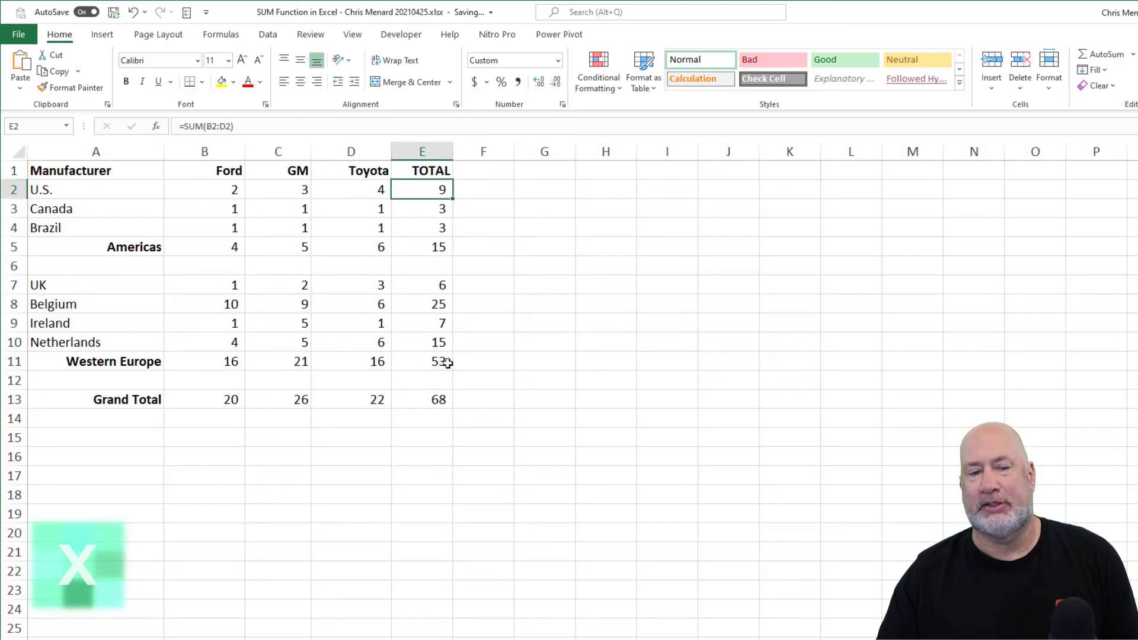
pyautogui.click(204, 399)
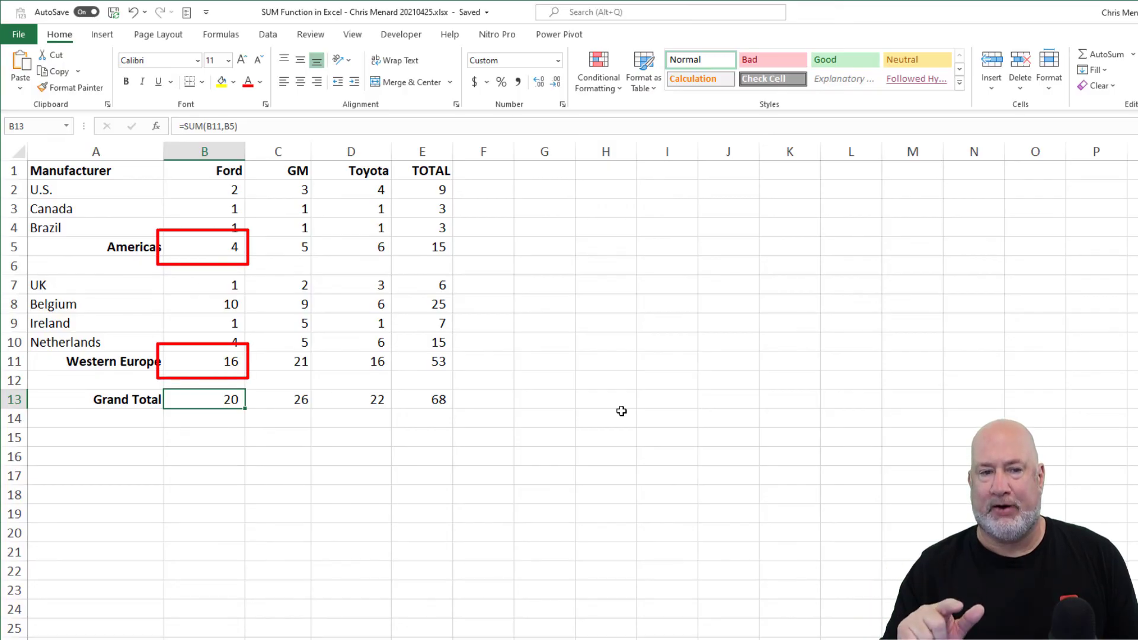
pyautogui.moveTo(631, 384)
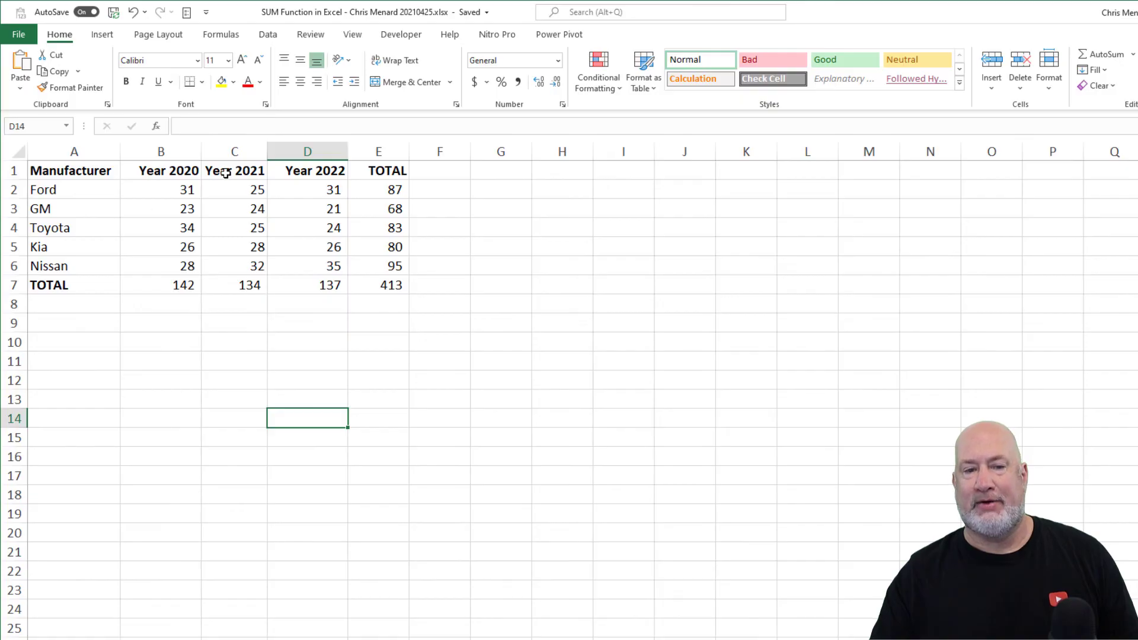
pyautogui.moveTo(215, 209)
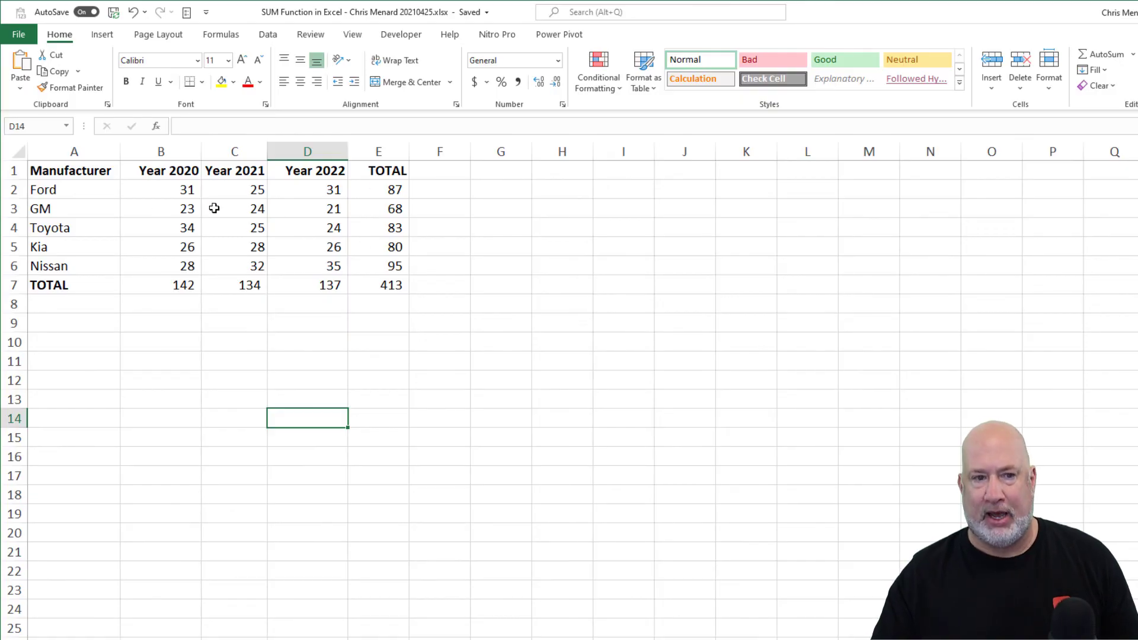
# Step: Insert a clustered column chart of the yearly table, TOTAL values included
pyautogui.moveTo(70, 171); pyautogui.dragTo(379, 266)
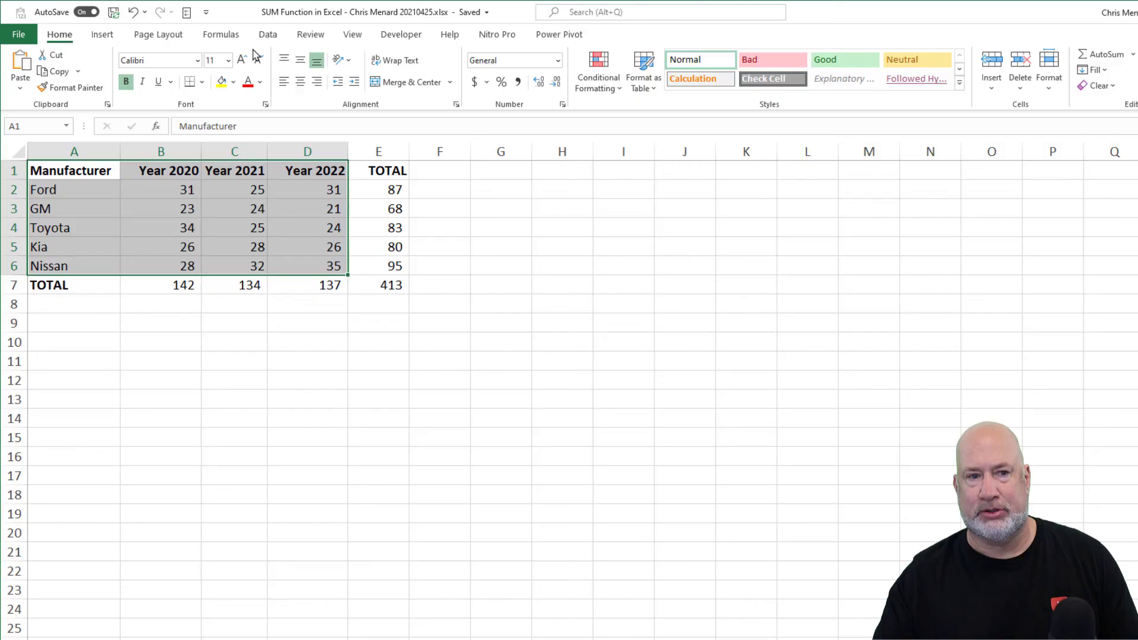
pyautogui.click(102, 34)
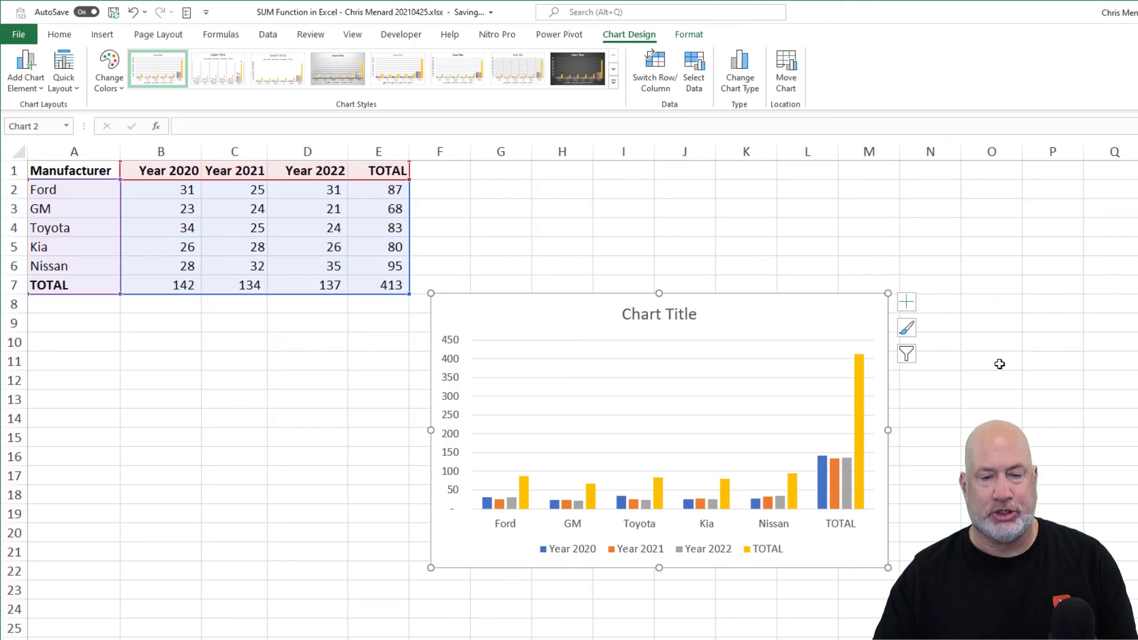
# Step: Remove the column chart and select manufacturer names with their TOTAL values, A1:A6 and E1:E6
pyautogui.click(501, 247)
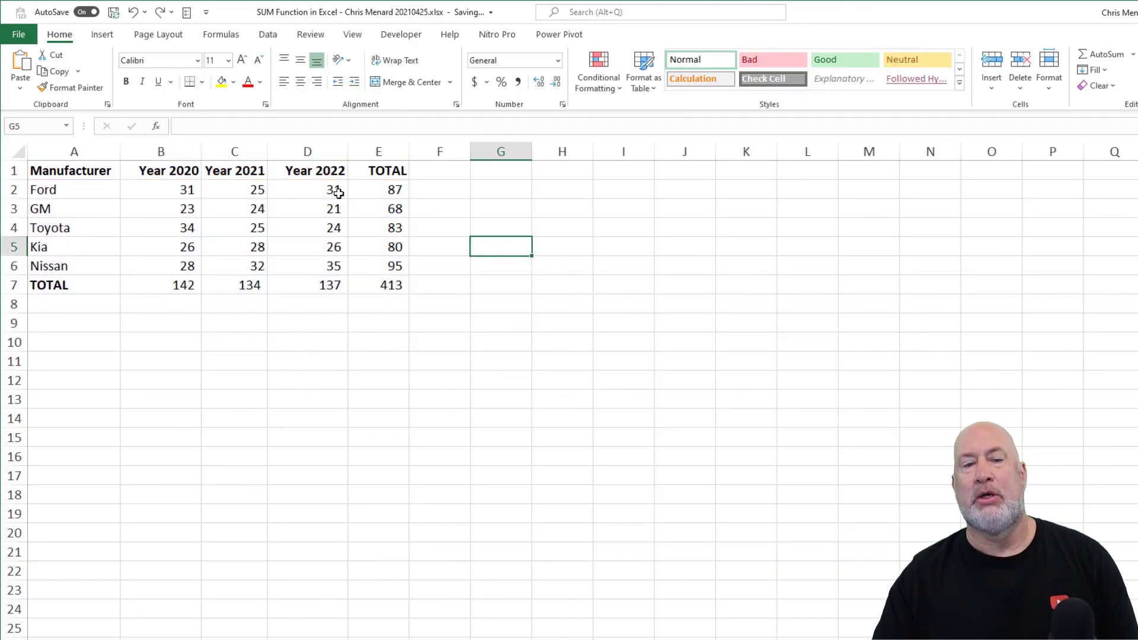
pyautogui.click(307, 190)
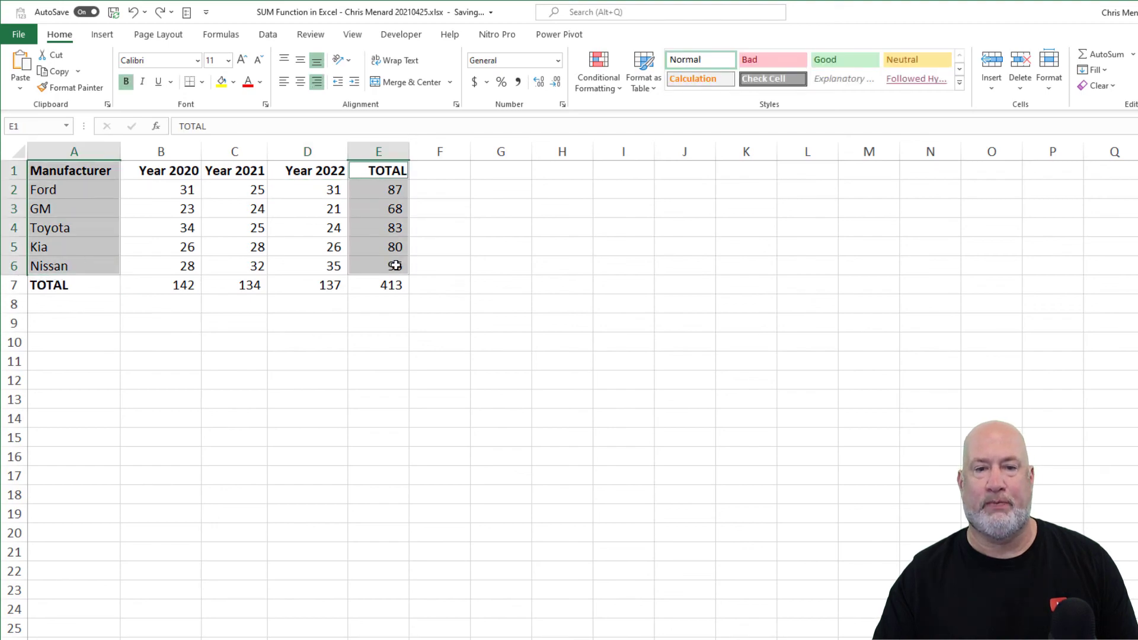
pyautogui.click(102, 34)
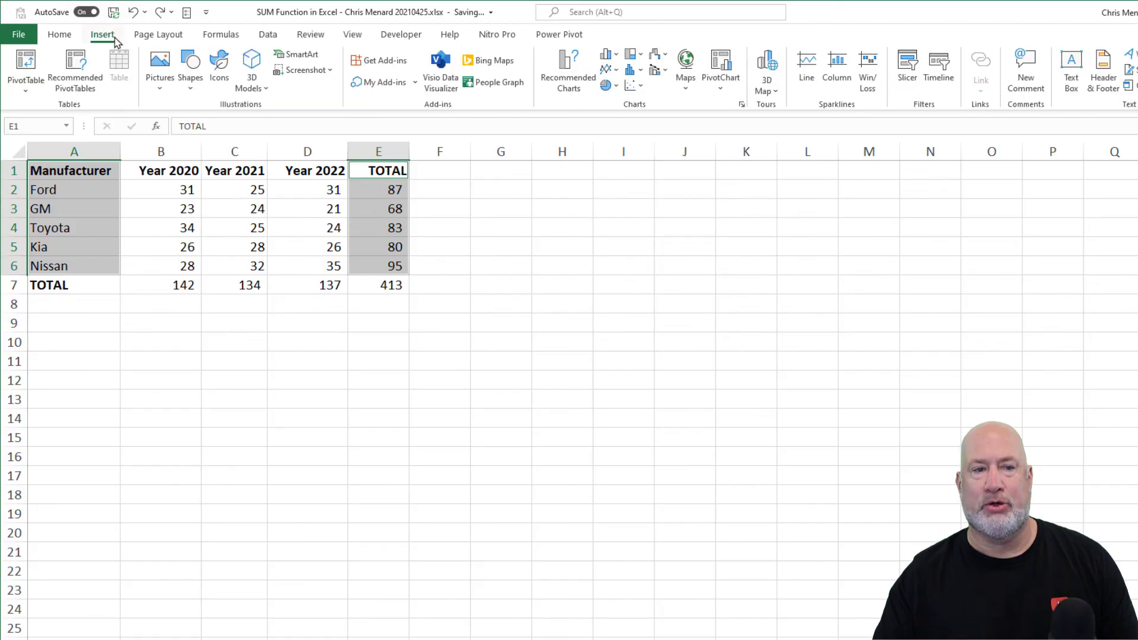
# Step: Insert a 2-D pie chart of each manufacturer's TOTAL
pyautogui.click(607, 65)
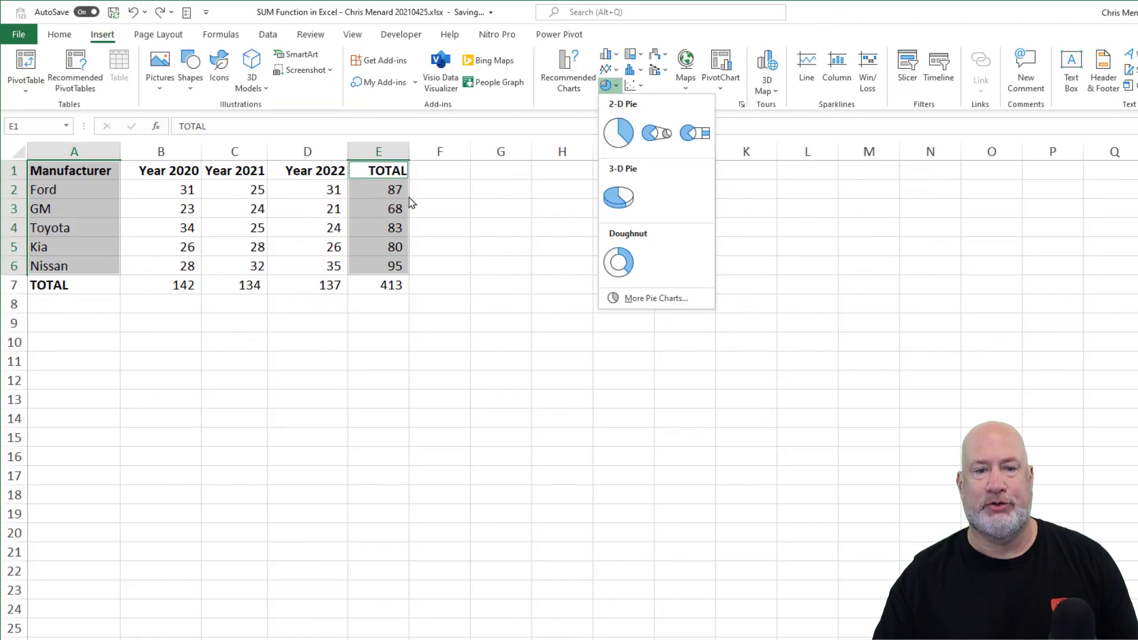
pyautogui.click(618, 131)
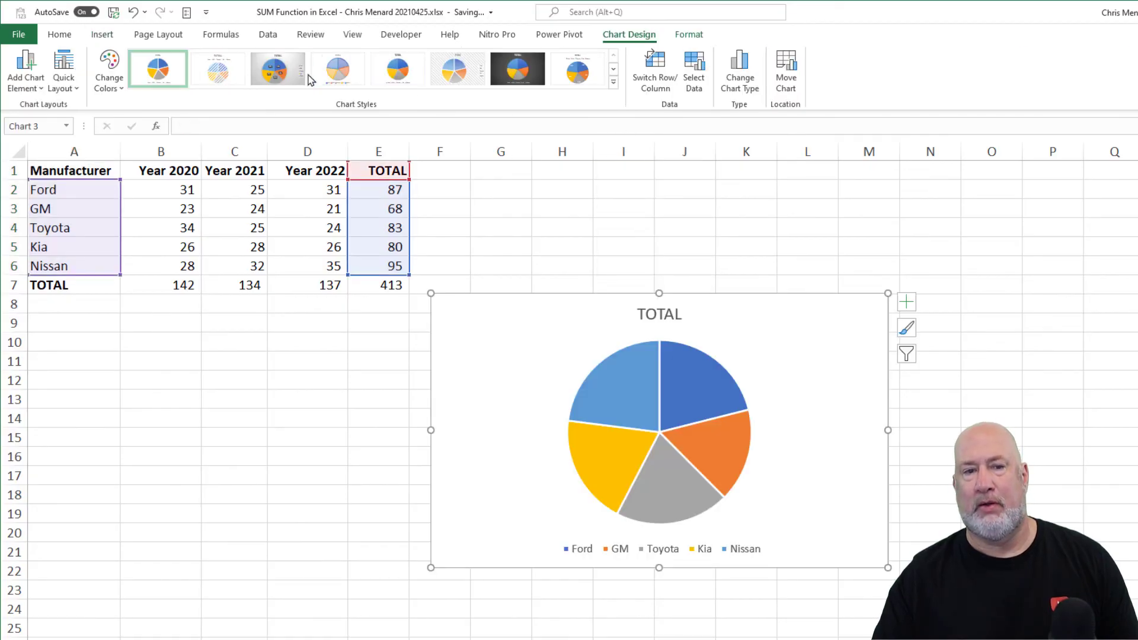
pyautogui.click(277, 68)
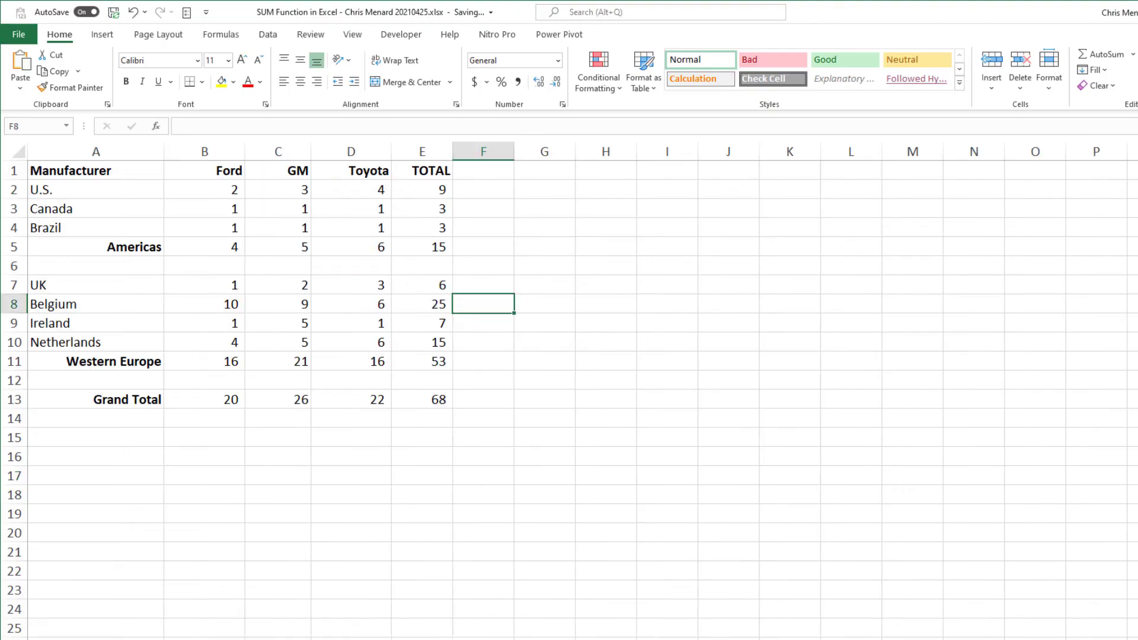
# Step: Return to the regional subtotals sheet showing the 68 grand total
pyautogui.click(277, 283)
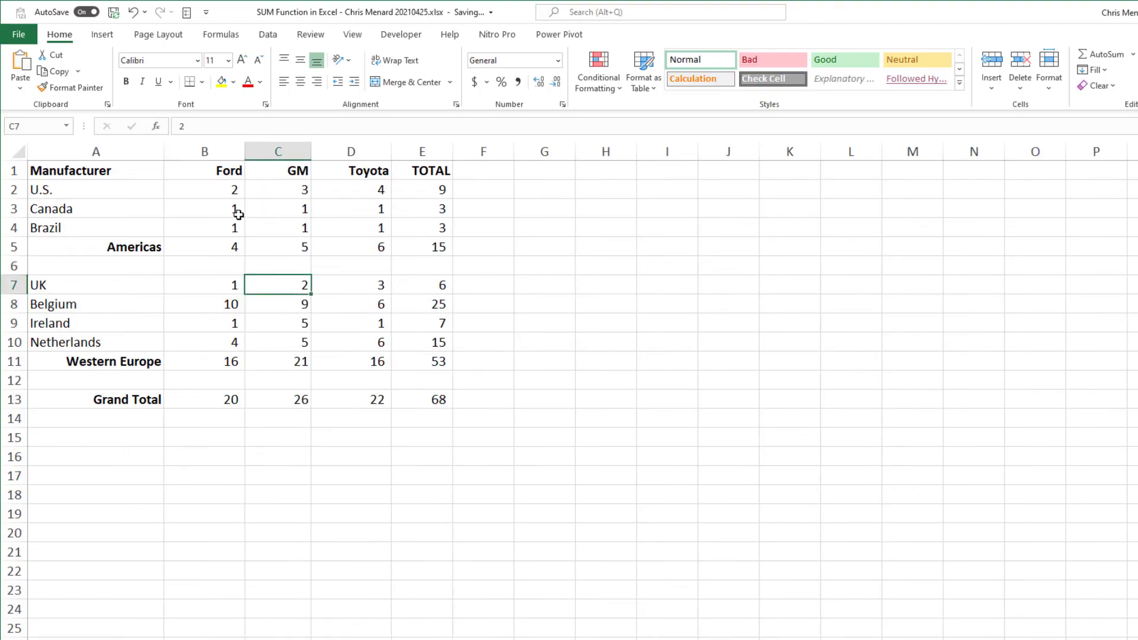
pyautogui.moveTo(246, 224)
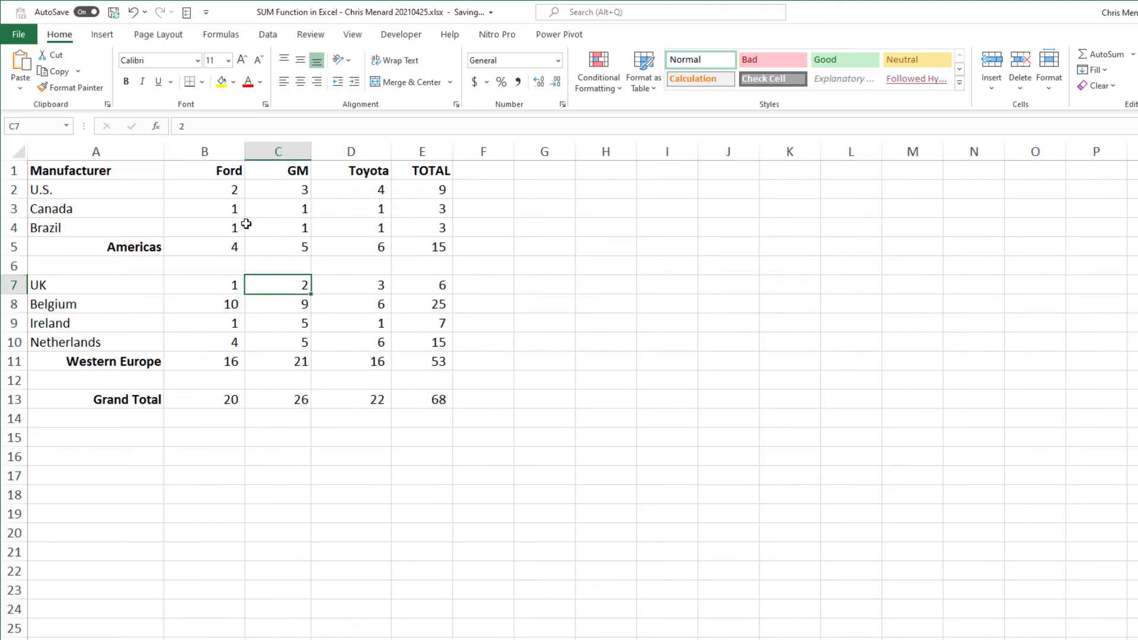